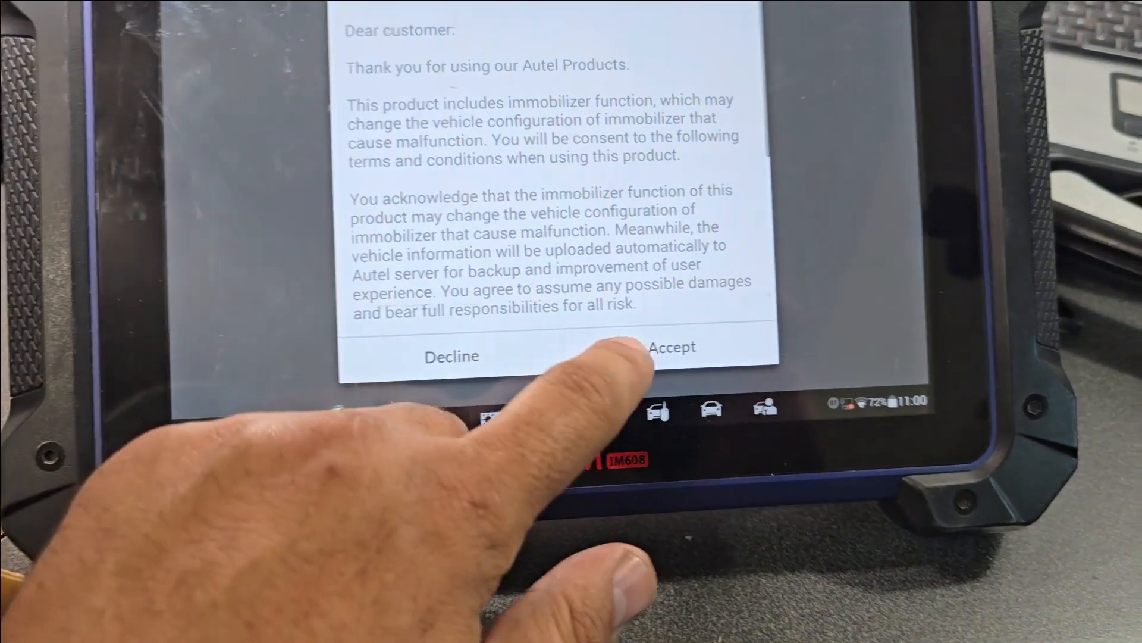
Step: Accept the immobilizer terms and conditions on the disclaimer
click(674, 347)
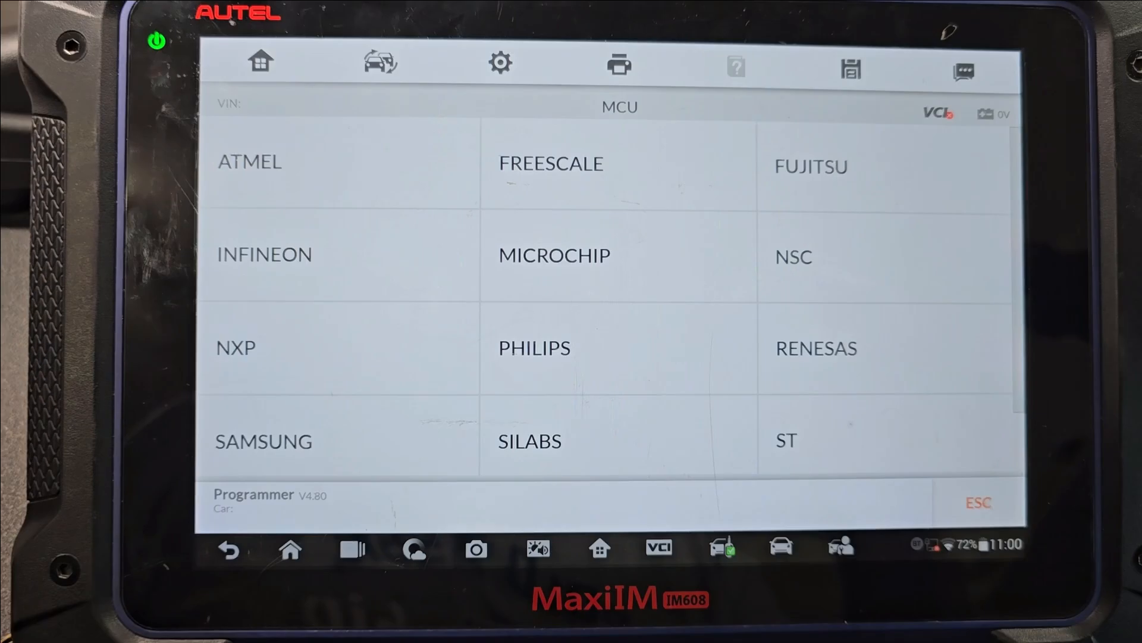
Step: Go through FREESCALE and MC9S12XX_SECURED to select MC9S12XET512_SECURED
click(549, 165)
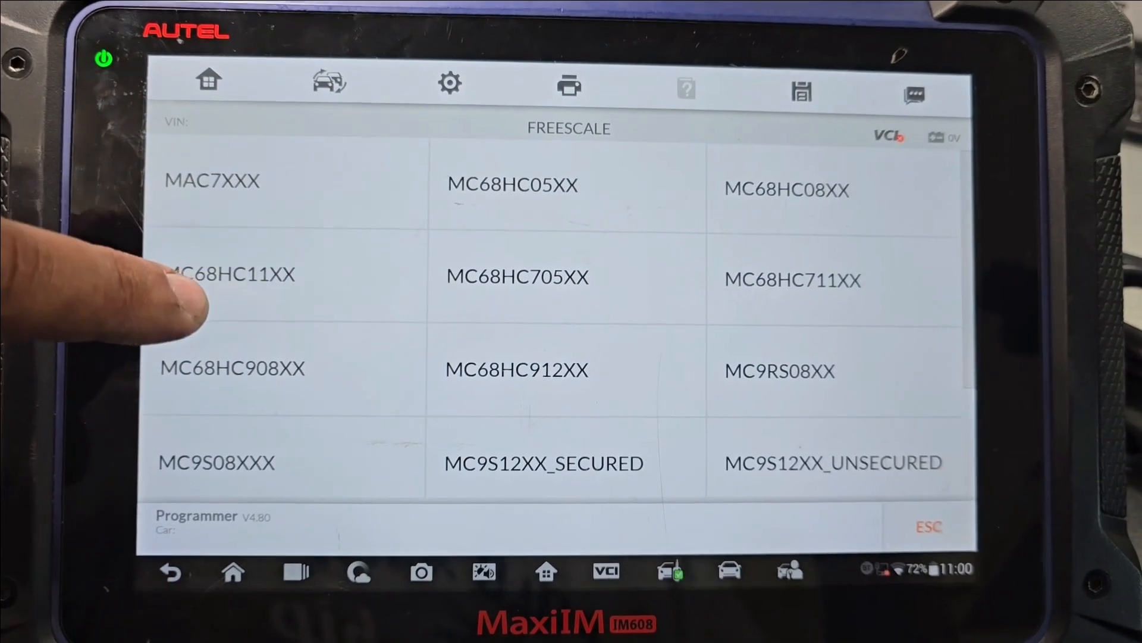
scroll(down, 3)
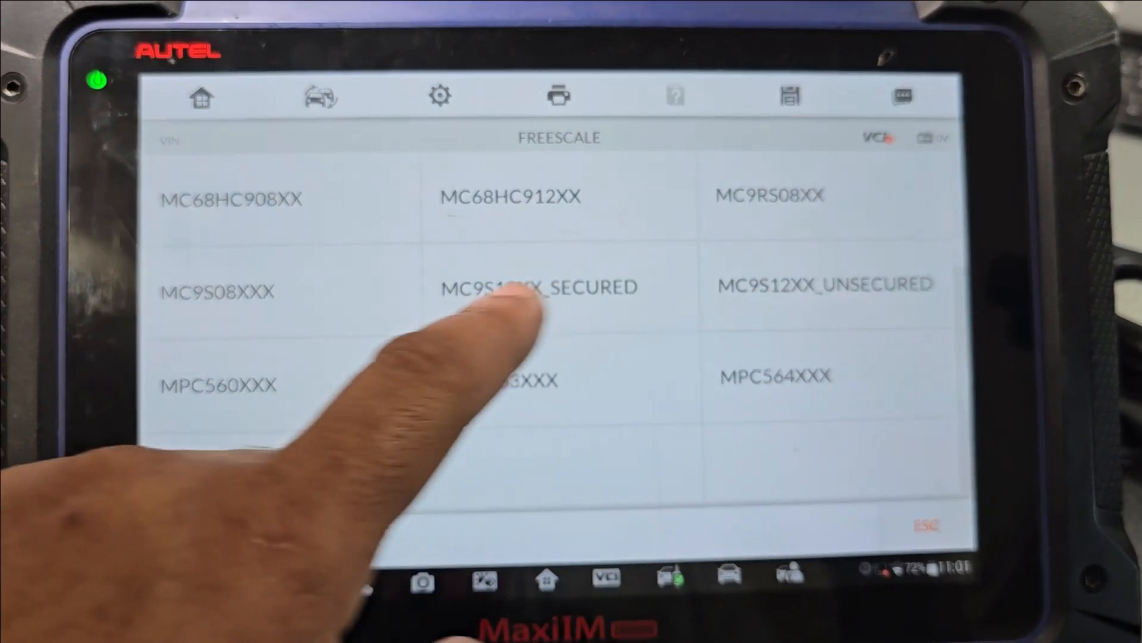
click(539, 286)
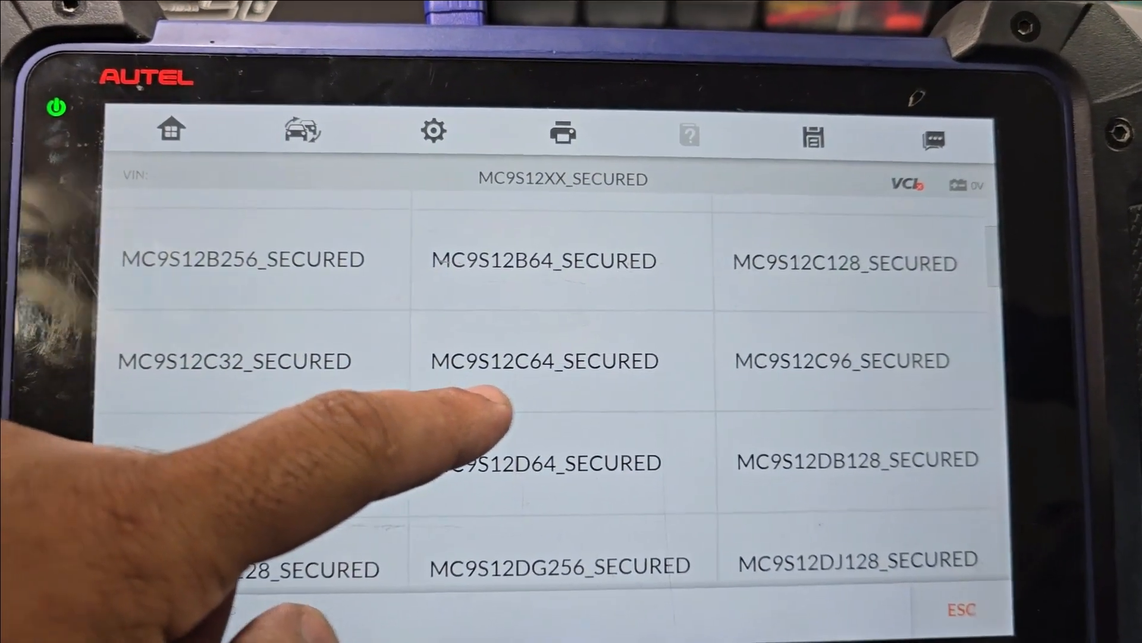
scroll(down, 3)
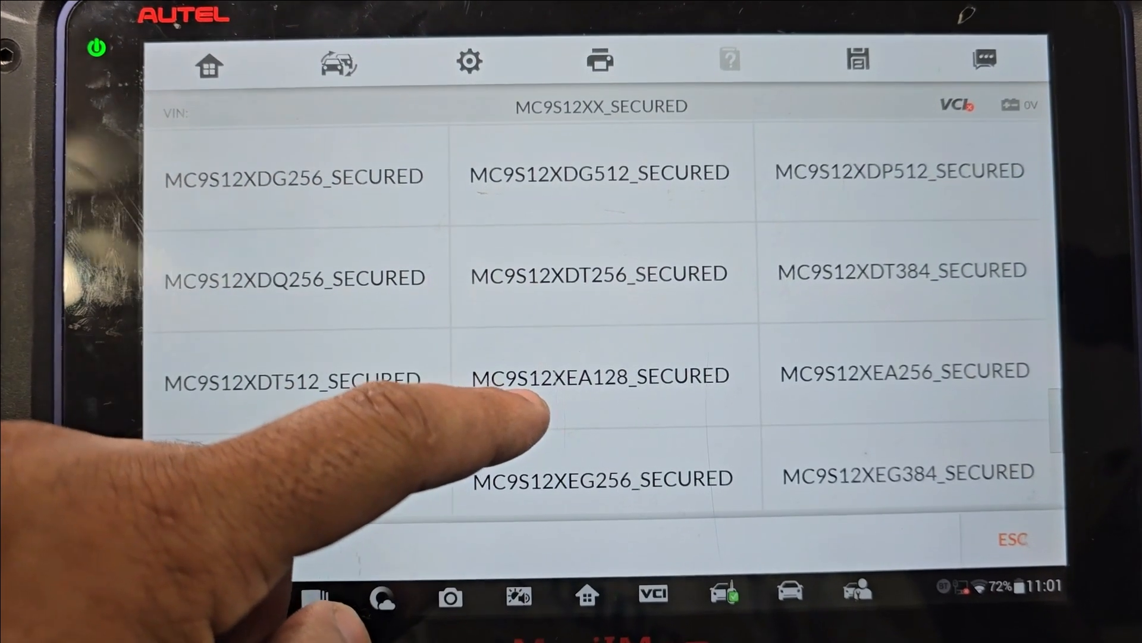
scroll(down, 3)
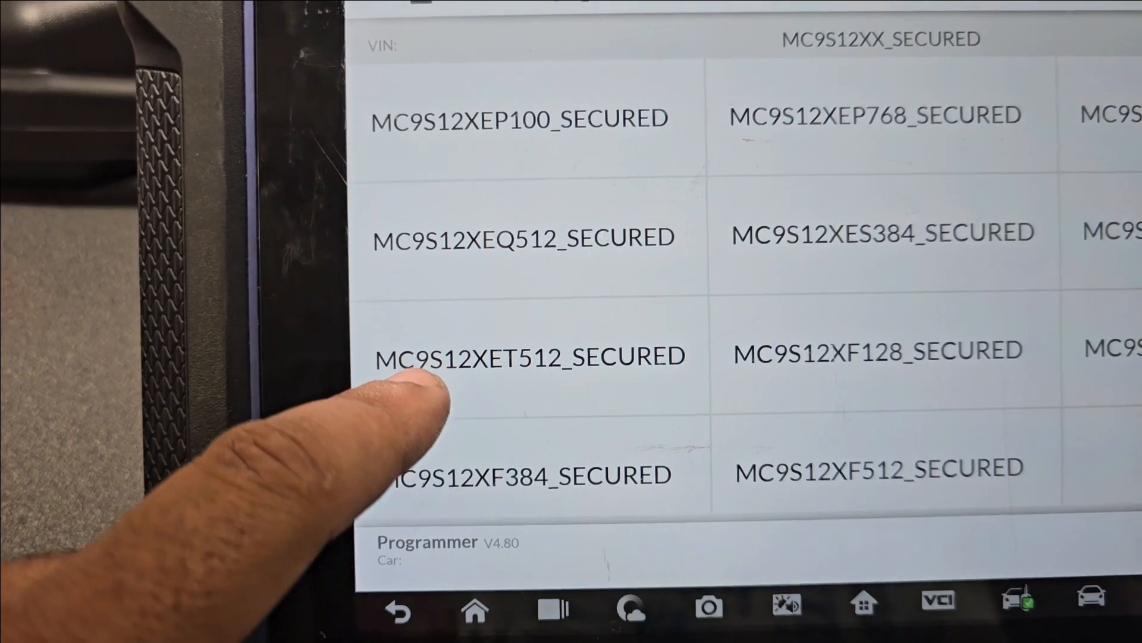
click(530, 355)
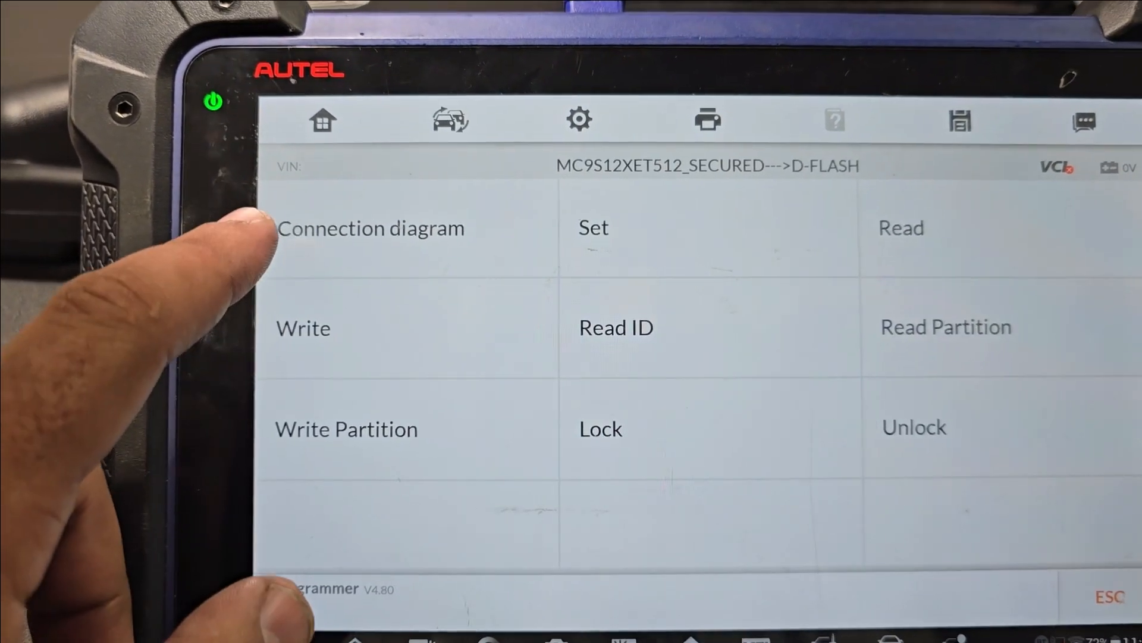
click(372, 228)
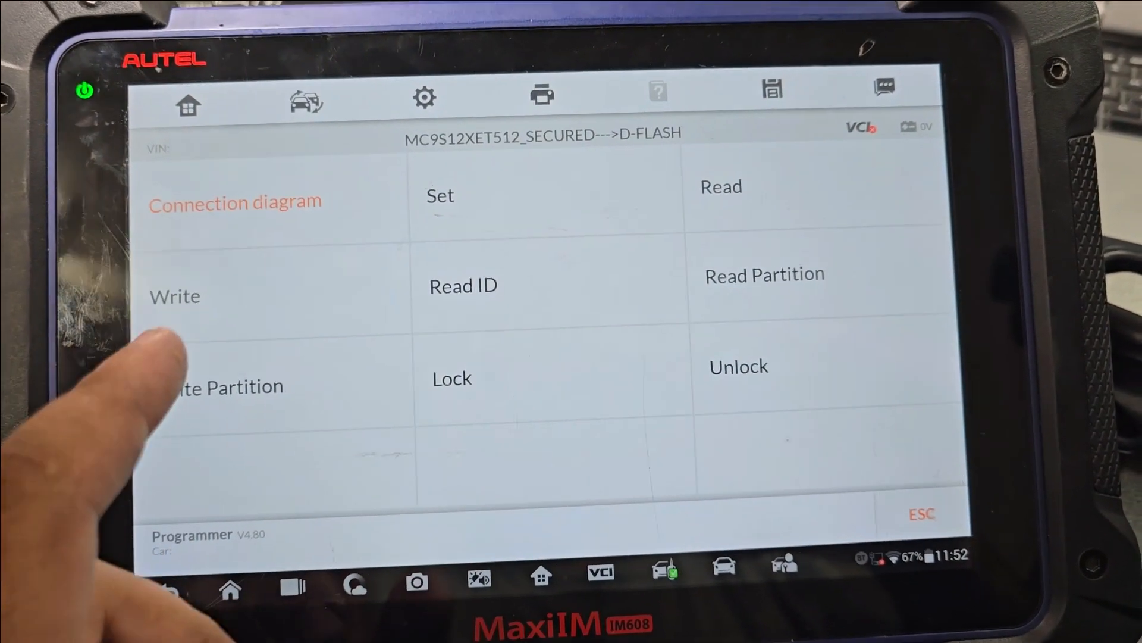
Step: Read the secured chip's D-FLASH, dismiss 'Chip locked', and try an EEE read
click(721, 187)
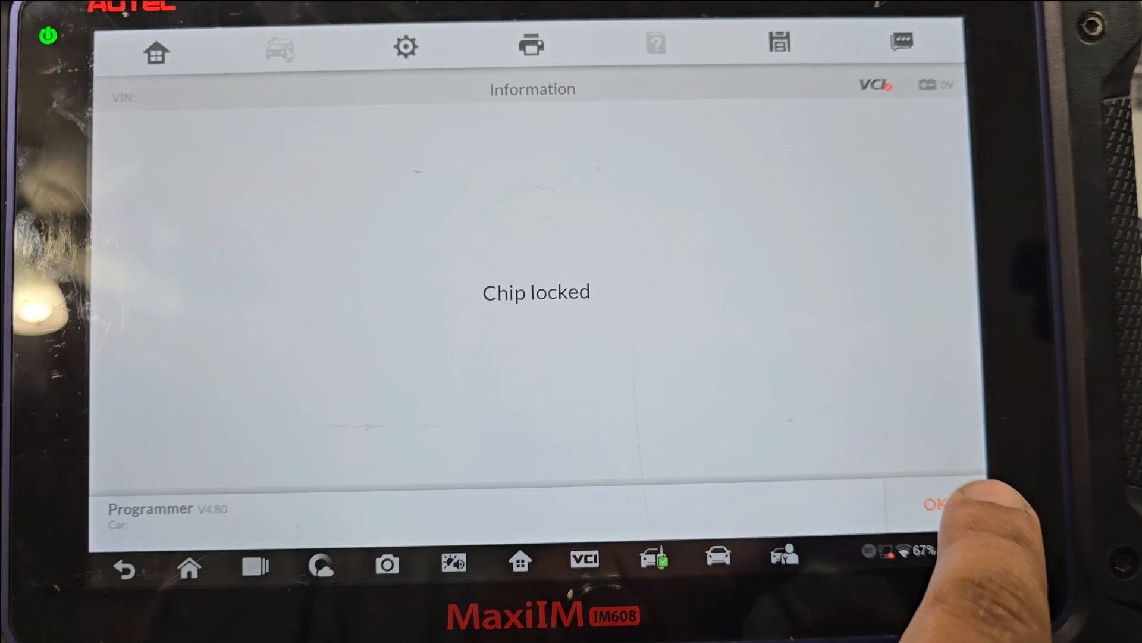
click(933, 503)
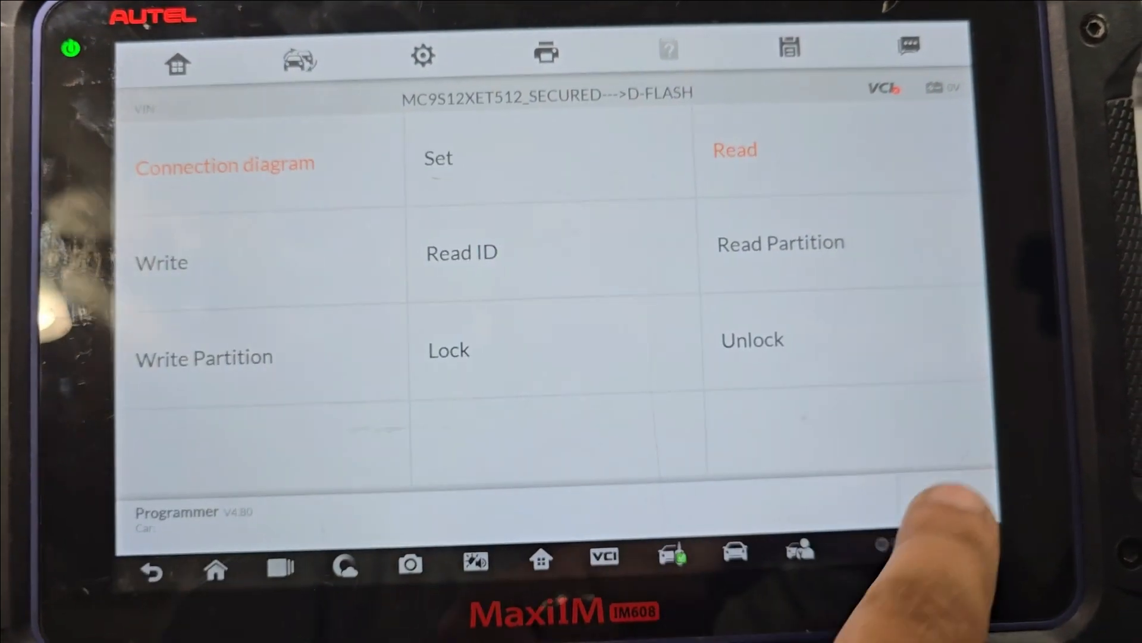
click(736, 150)
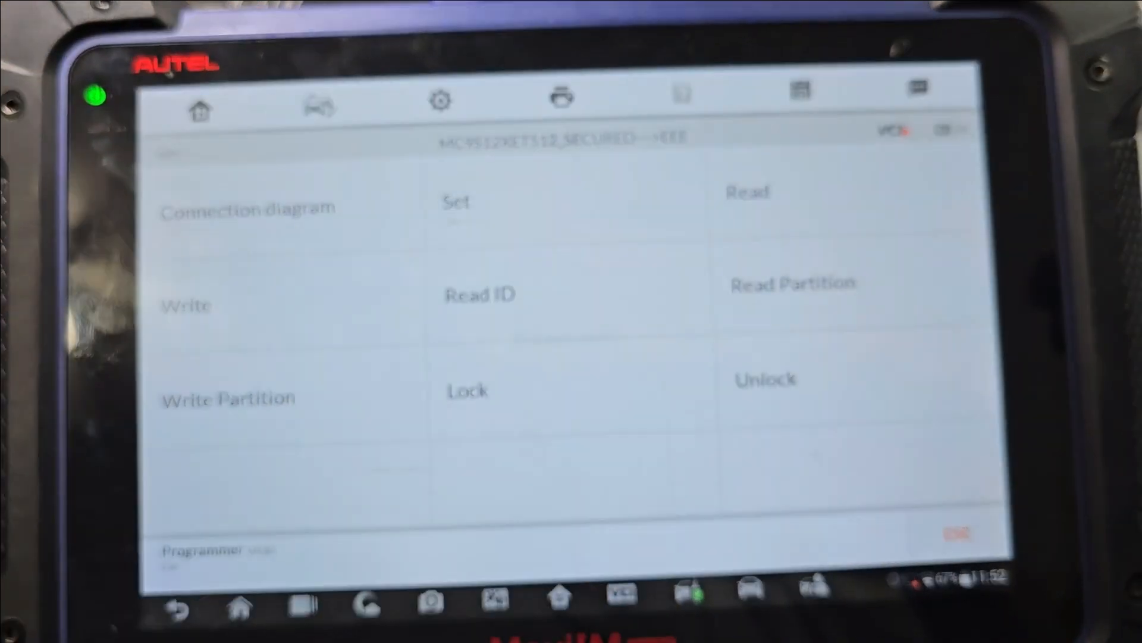
click(748, 190)
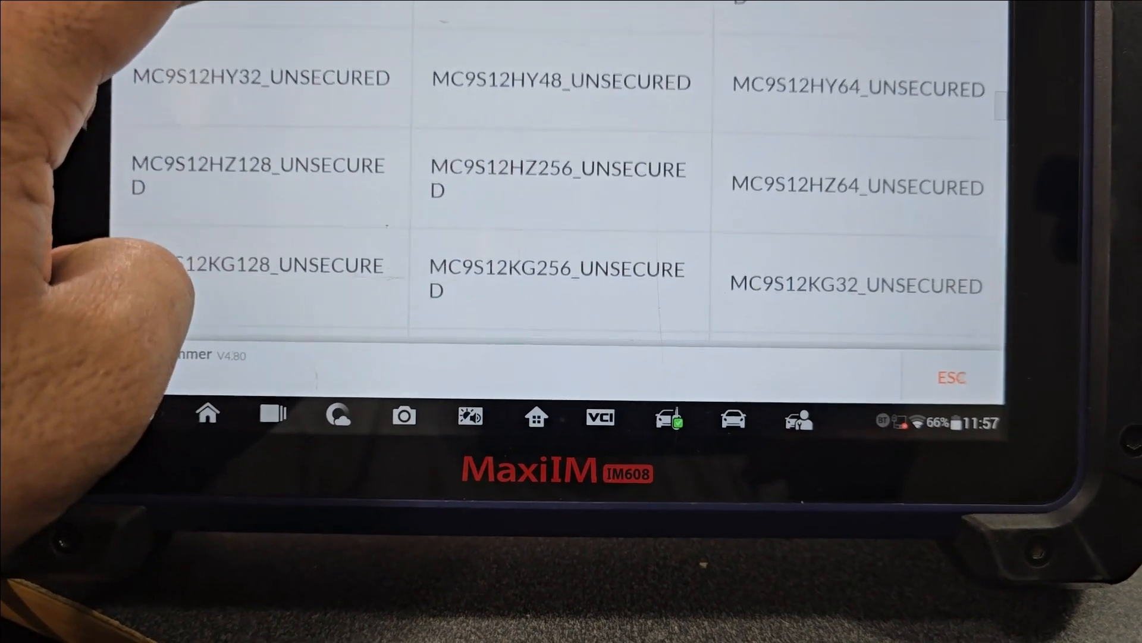
Step: Select MC9S12XET512_UNSECURED, acknowledge the encryption byte guide, and pick a memory area
scroll(down, 3)
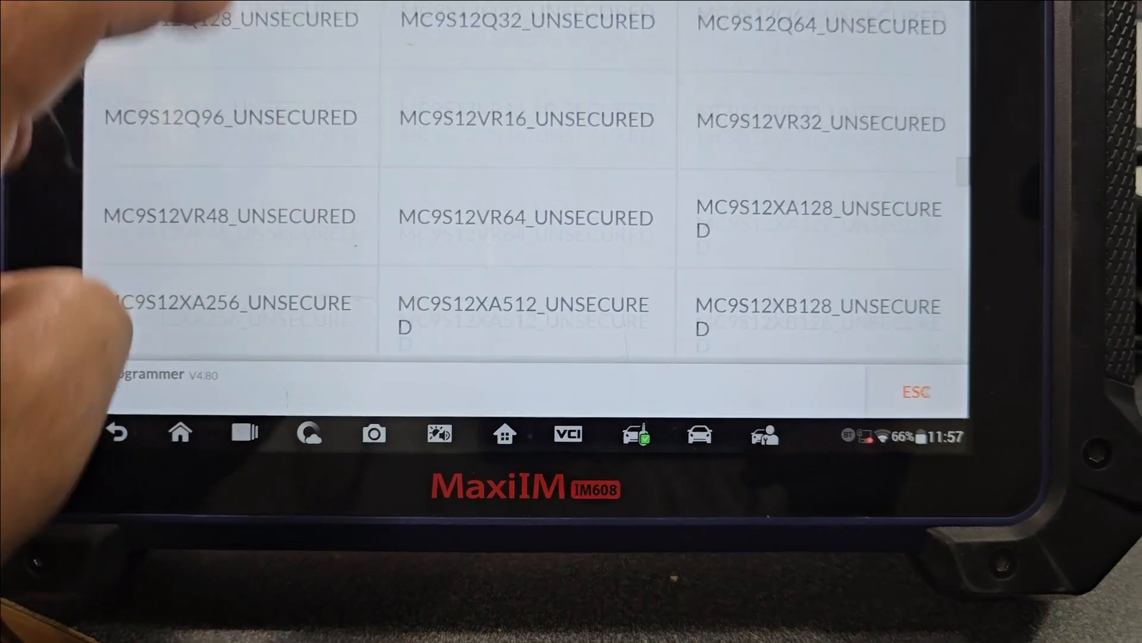
scroll(down, 3)
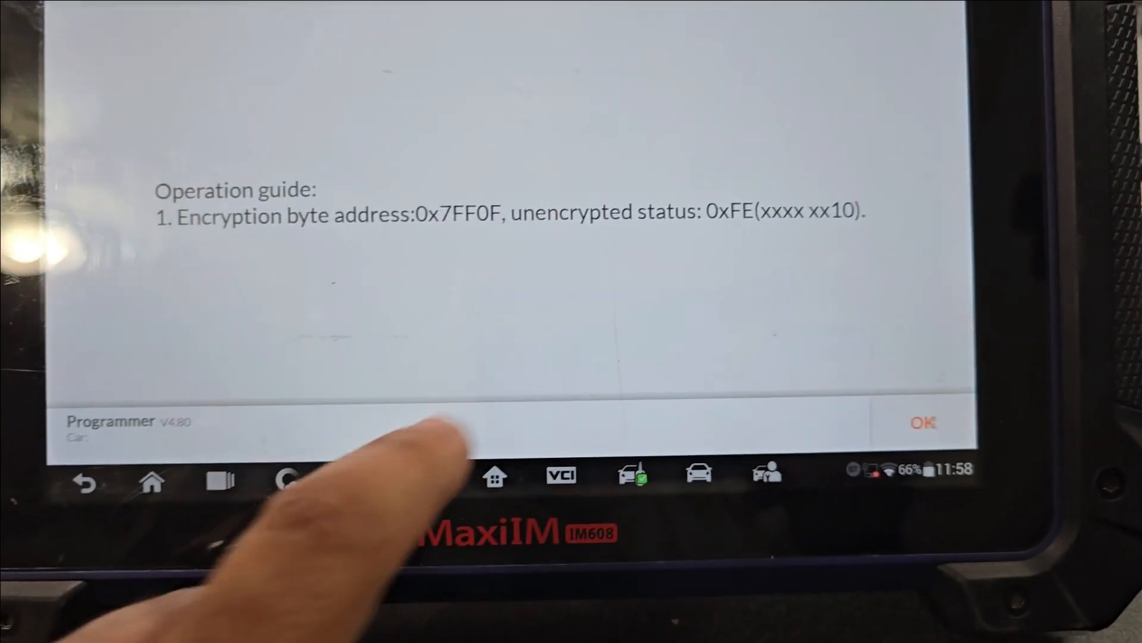
click(924, 421)
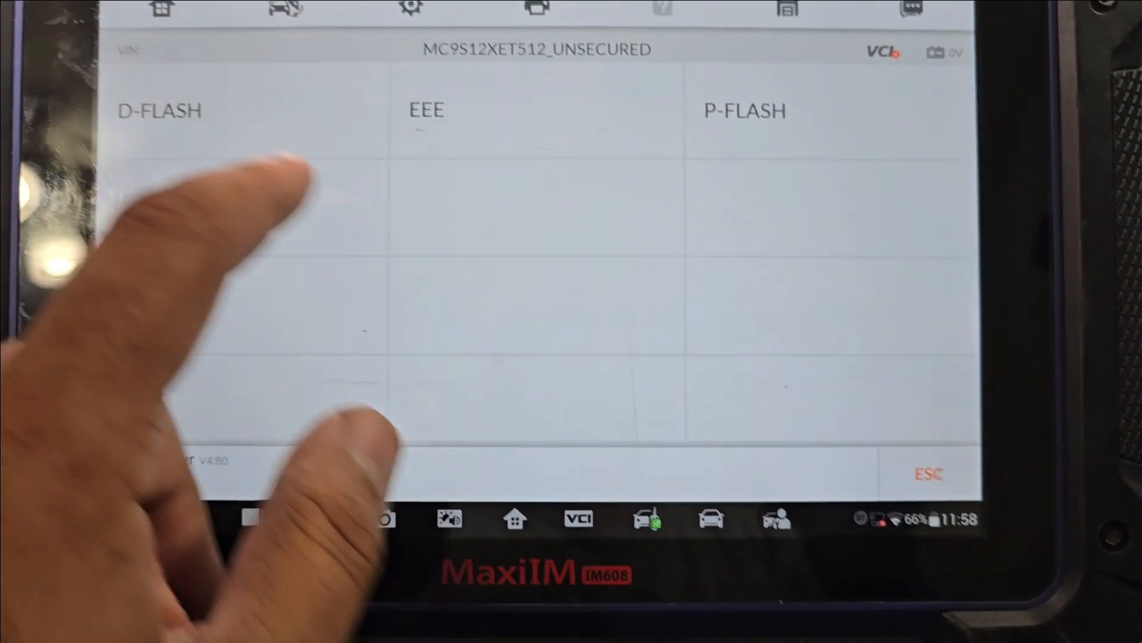
click(160, 110)
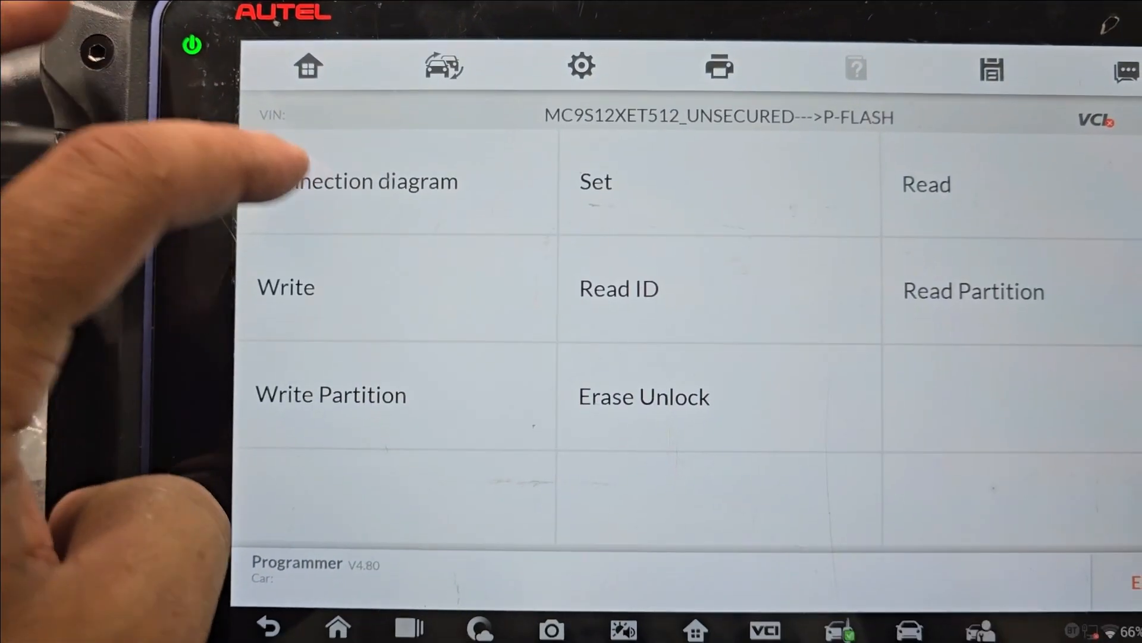
Step: Run a P-FLASH function, getting 'Chip is not connected or chip is locked'
click(365, 182)
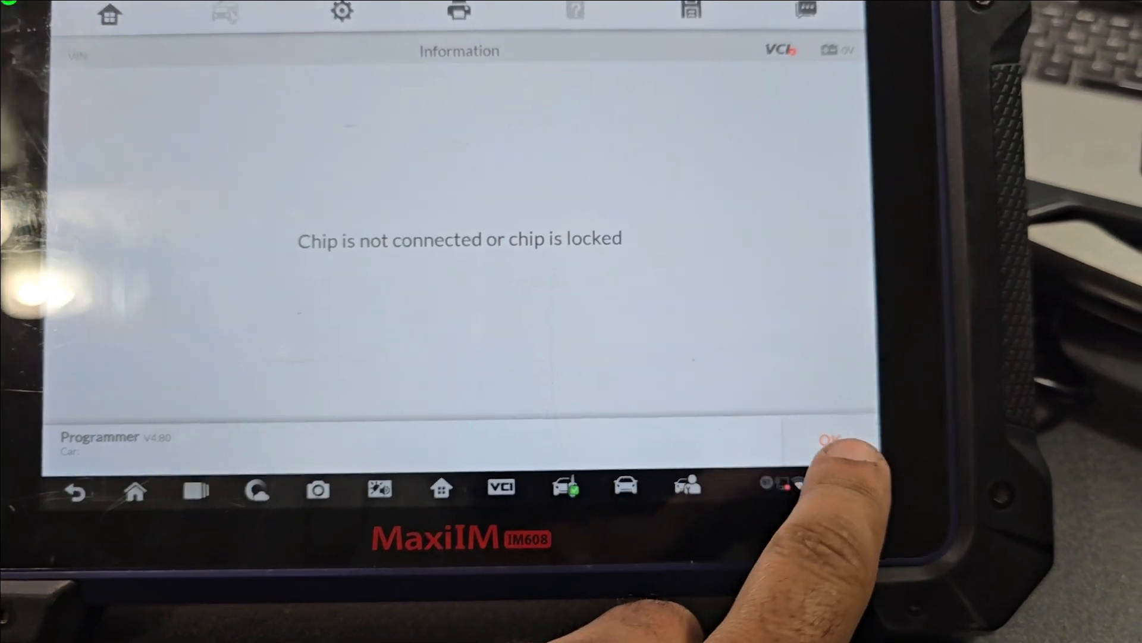
Step: Dismiss the lock error, open D-FLASH, then back out to the P-FLASH functions
click(829, 440)
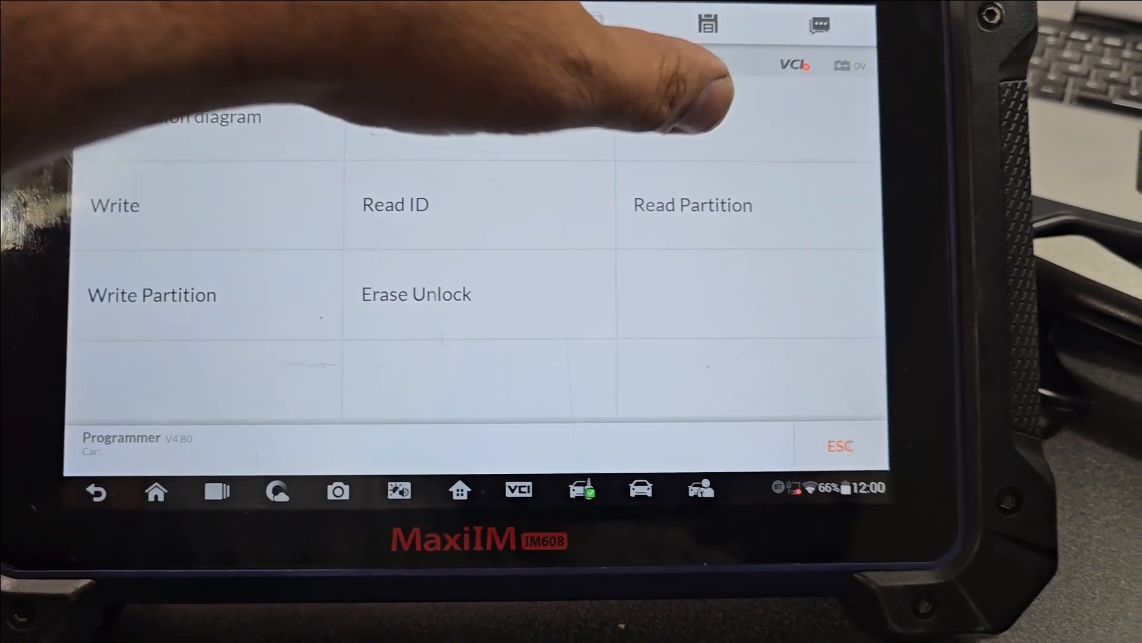
click(395, 205)
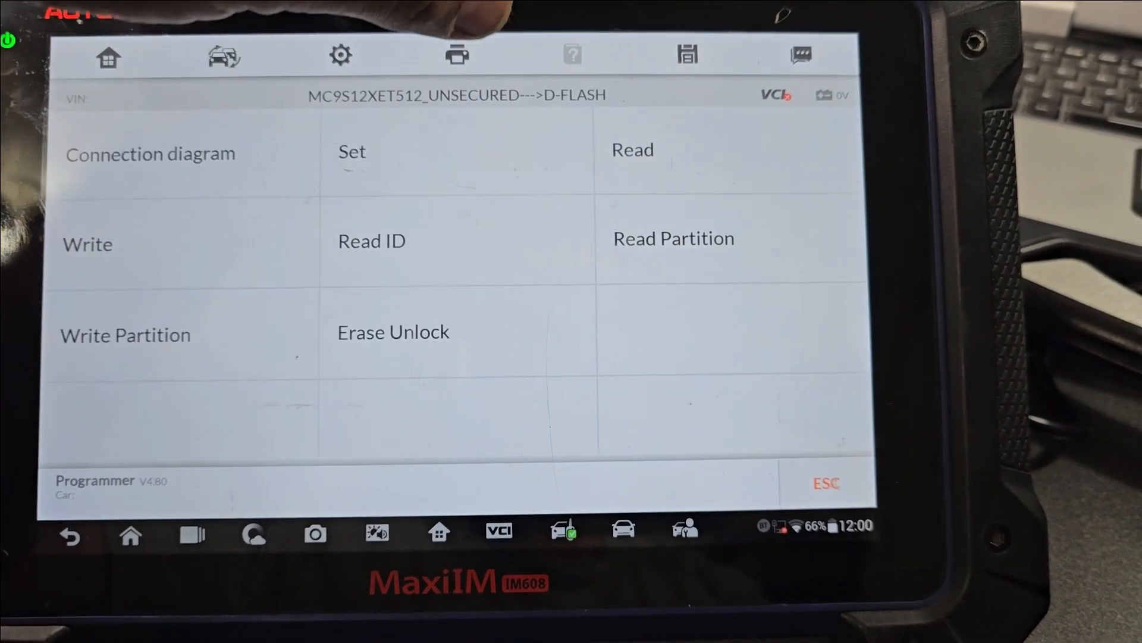
click(632, 150)
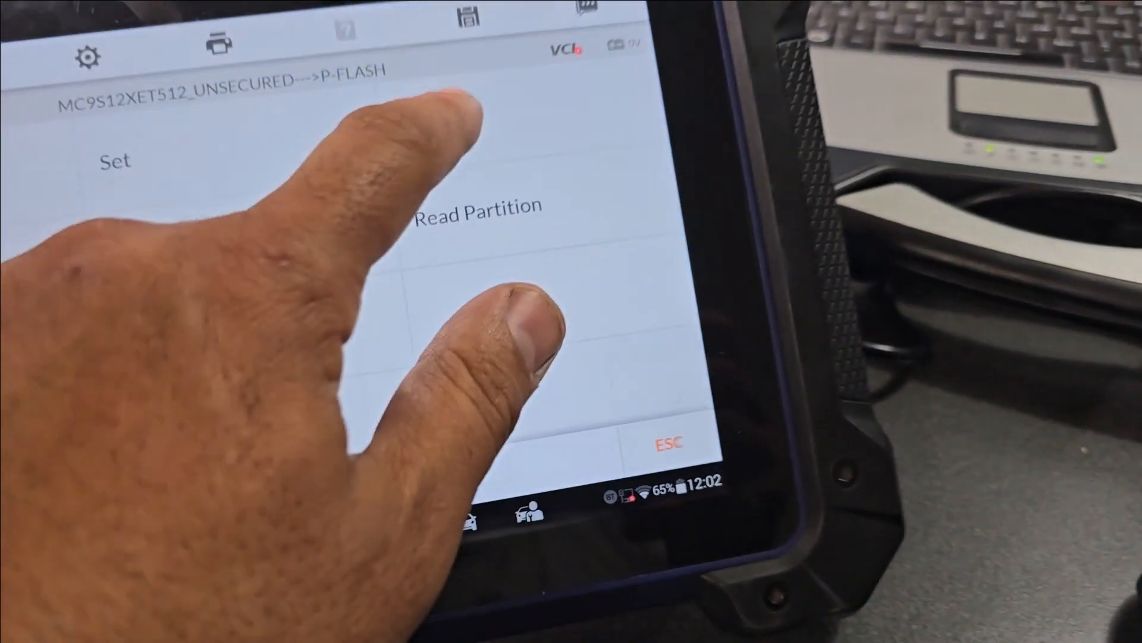
Step: Start a Read of the MC9S12XET512_UNSECURED P-FLASH memory
click(477, 210)
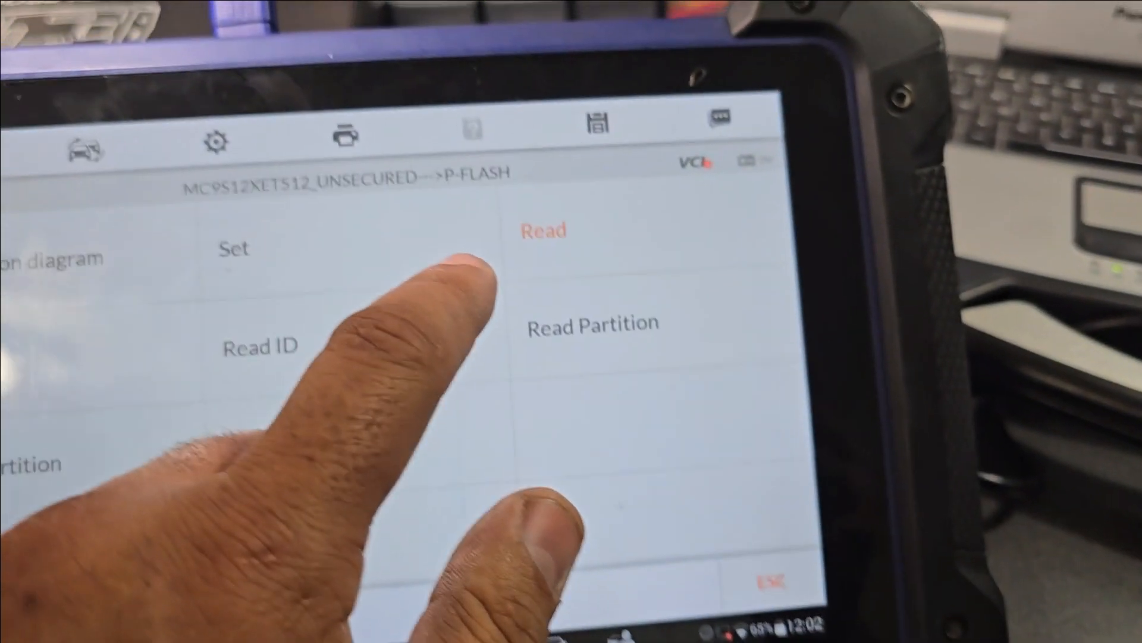
click(544, 231)
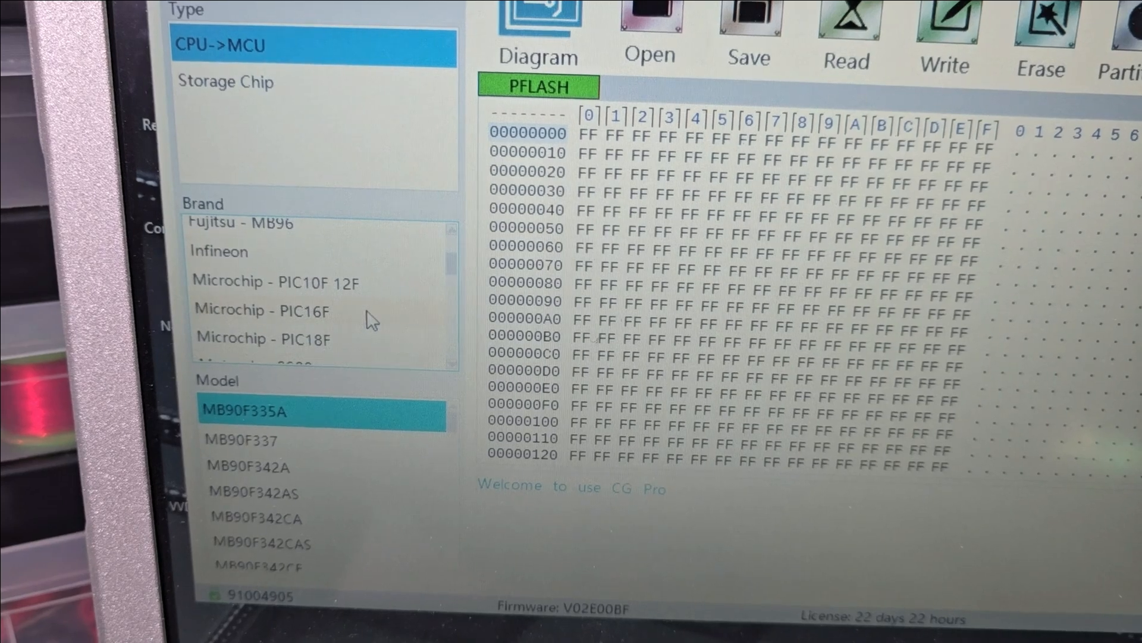
Step: Choose brand Motorola - 9S12 and model 9S12XET512-2M25J in the Chip tab
scroll(down, 3)
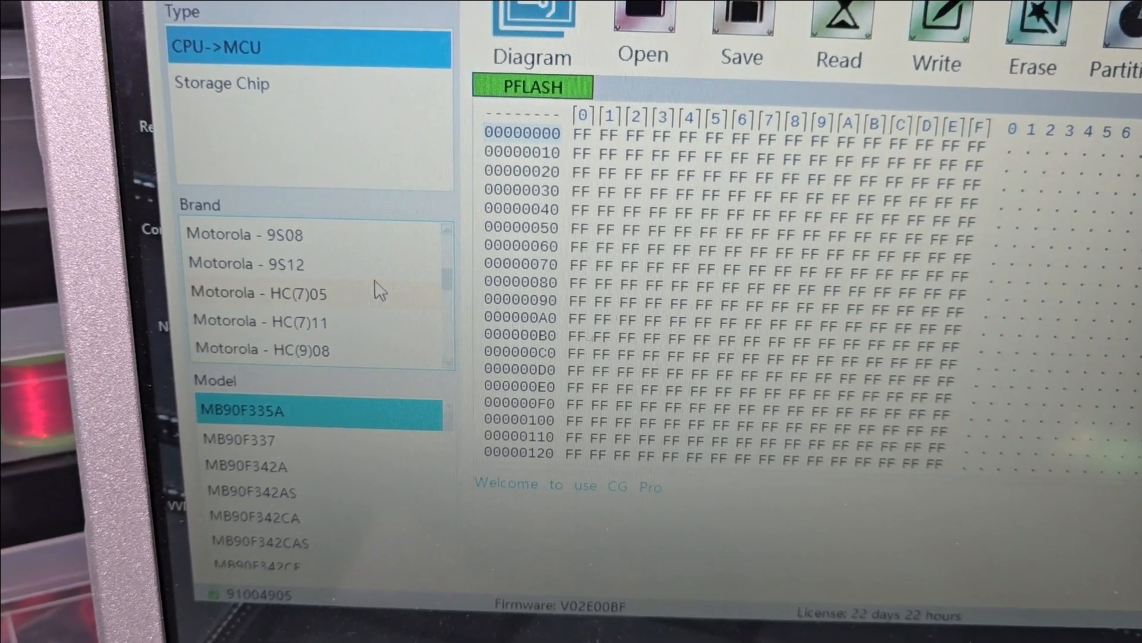
click(251, 264)
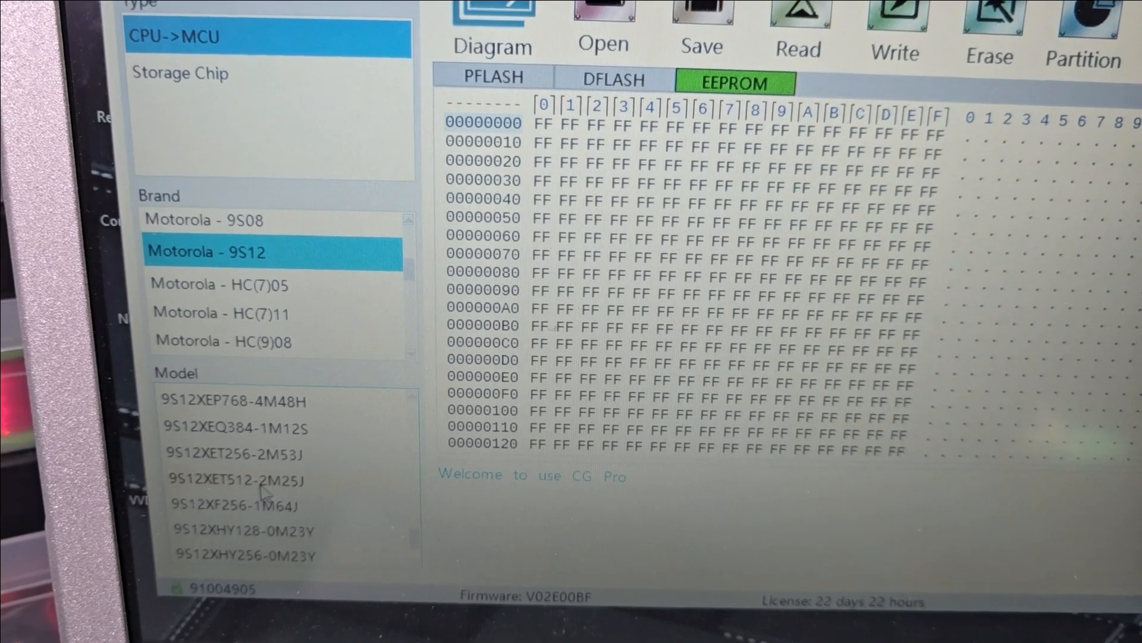
click(262, 480)
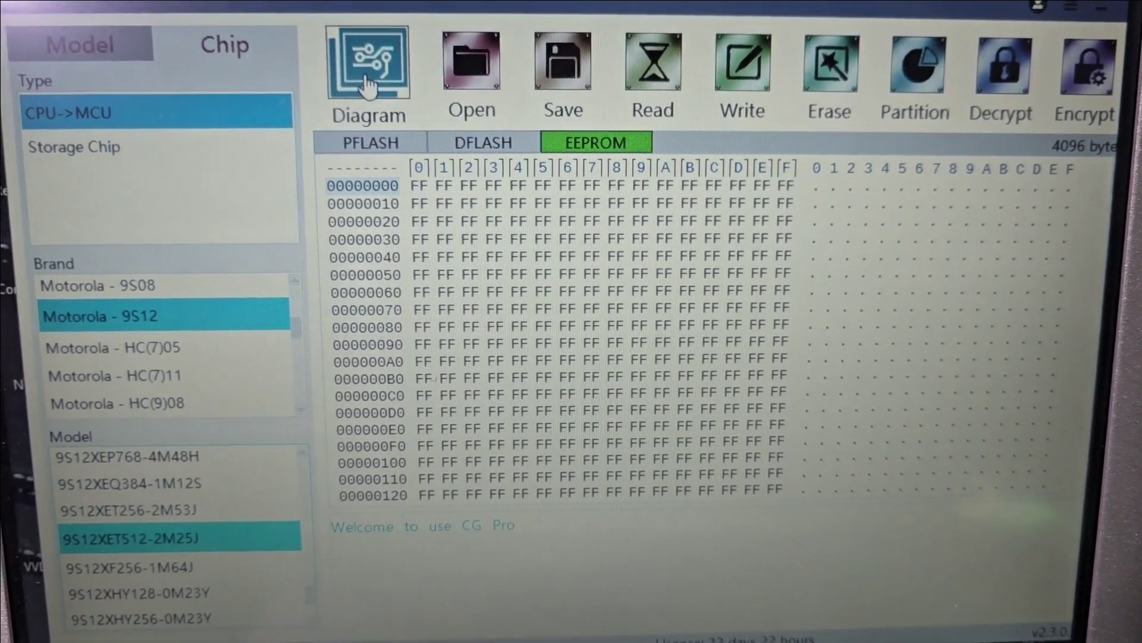
click(369, 65)
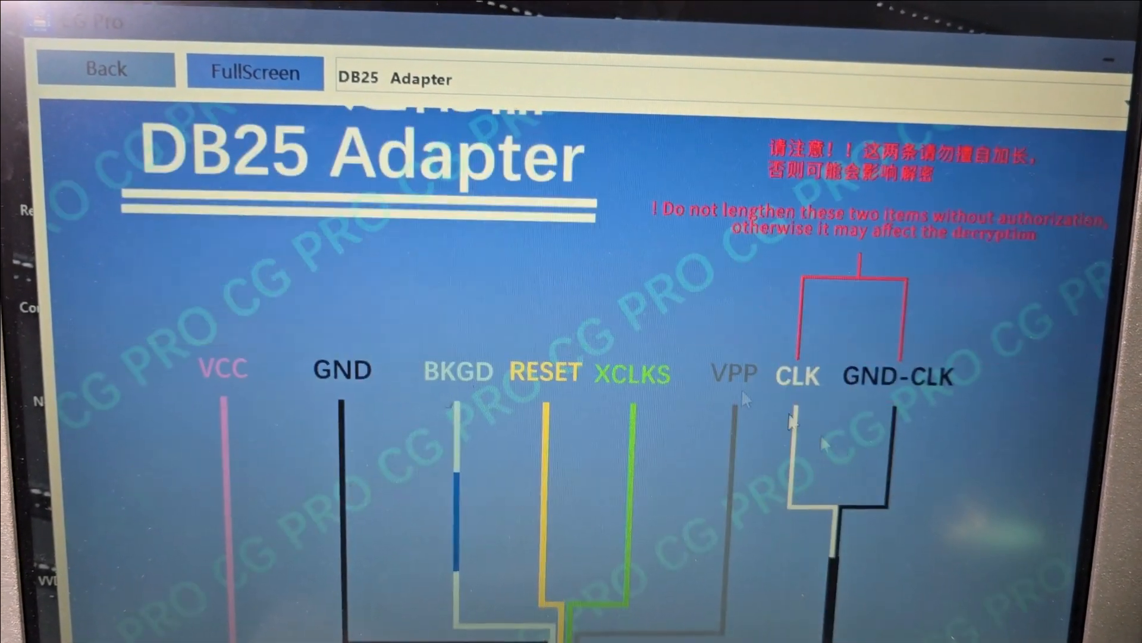
click(409, 77)
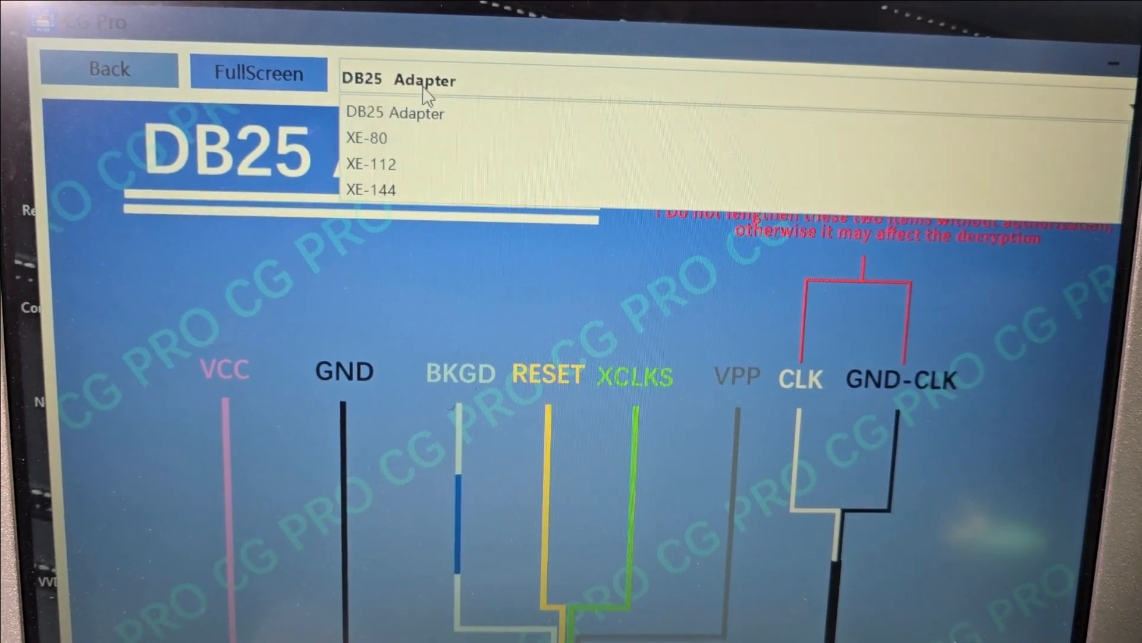
click(395, 112)
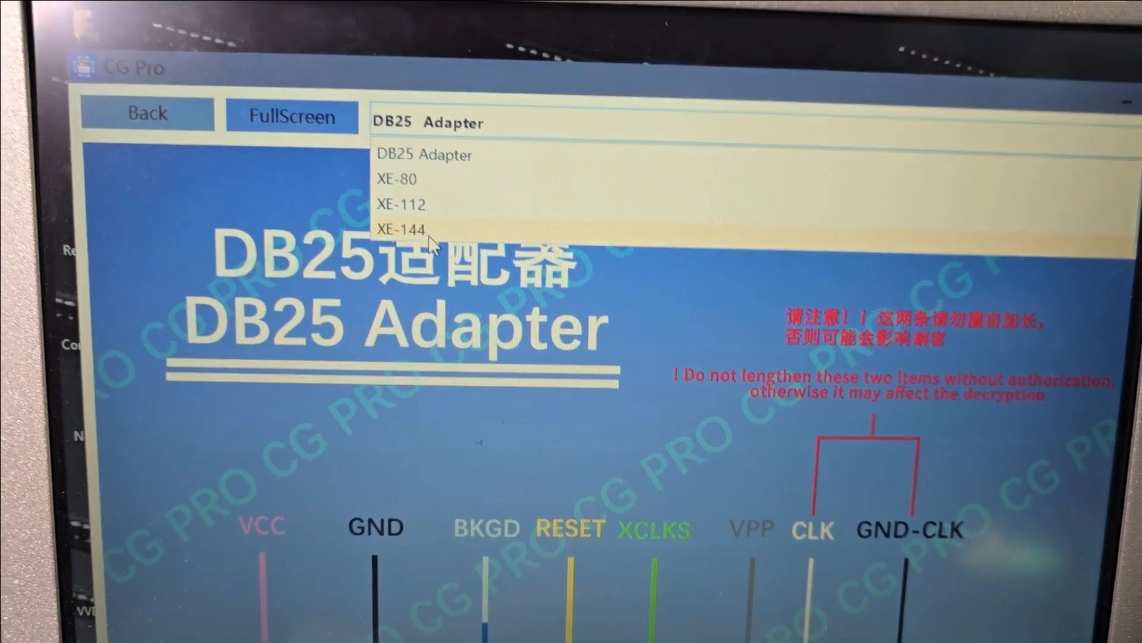
click(401, 226)
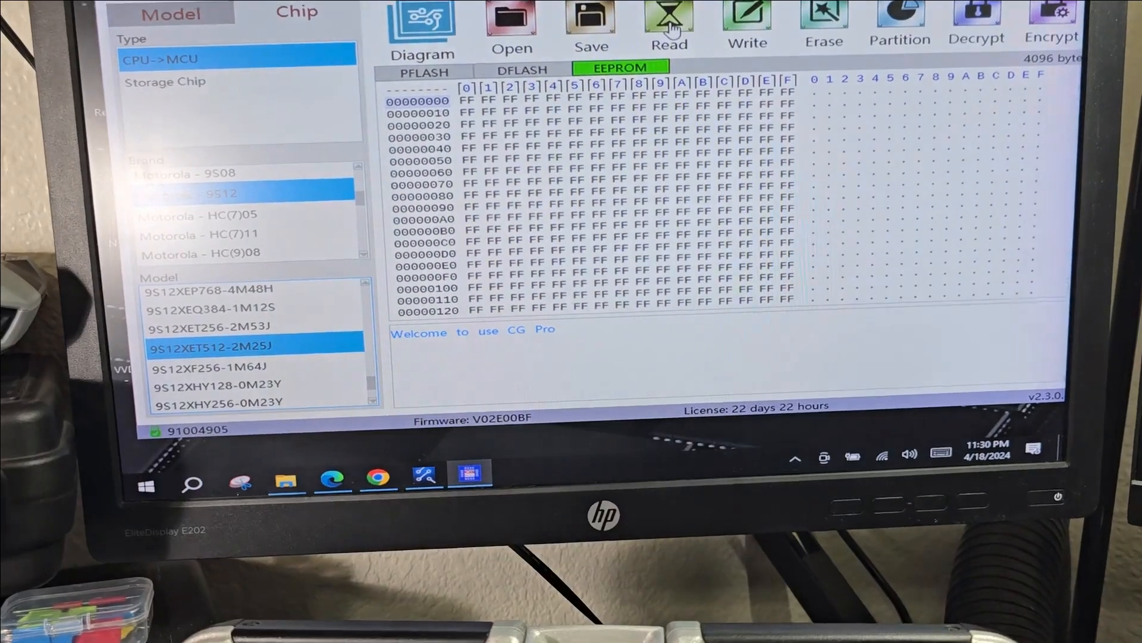
Step: Read the 9S12XET512-2M25J, which logs that the chip is encrypted
click(669, 17)
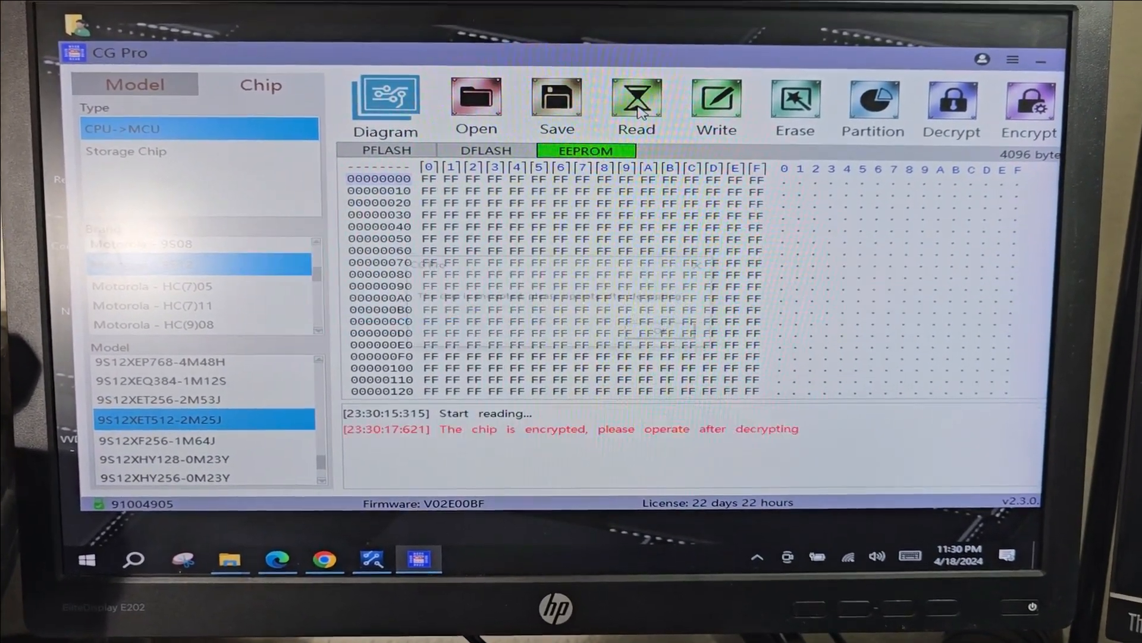
click(637, 98)
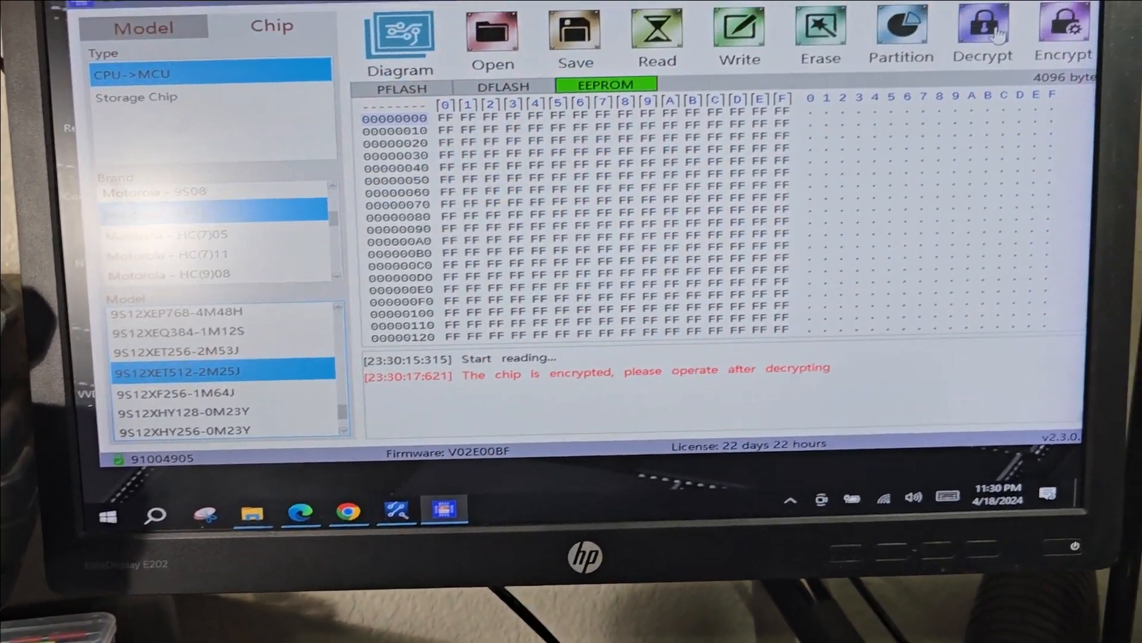
Step: Run Decrypt, dismiss the decryption timeout, and start a second decryption attempt
click(984, 26)
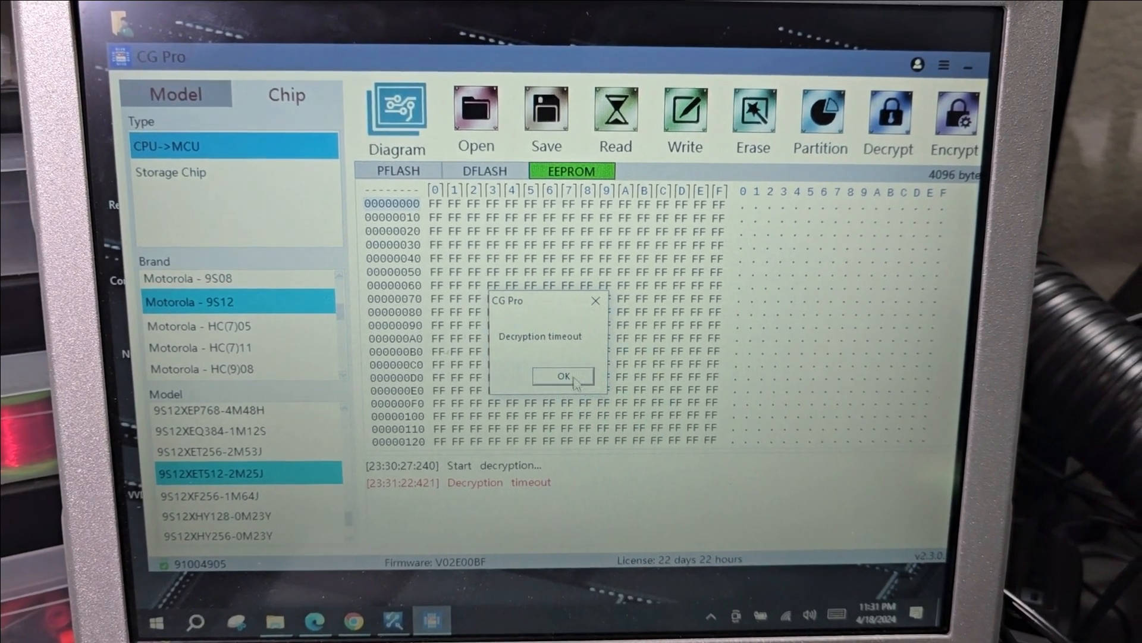
click(563, 376)
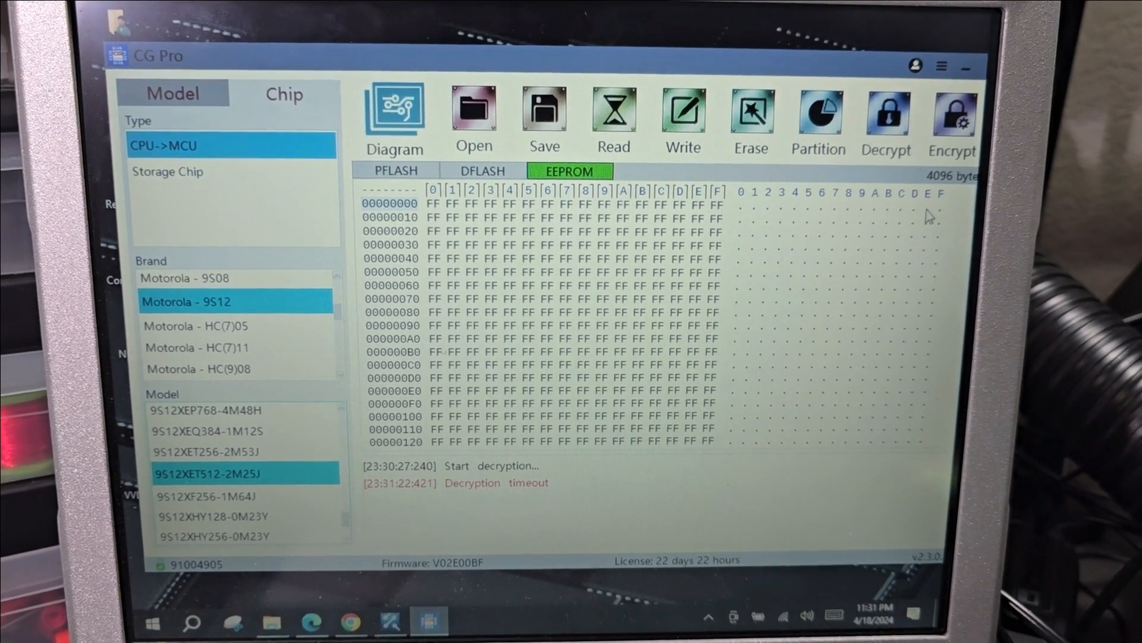
mouse_move(882, 119)
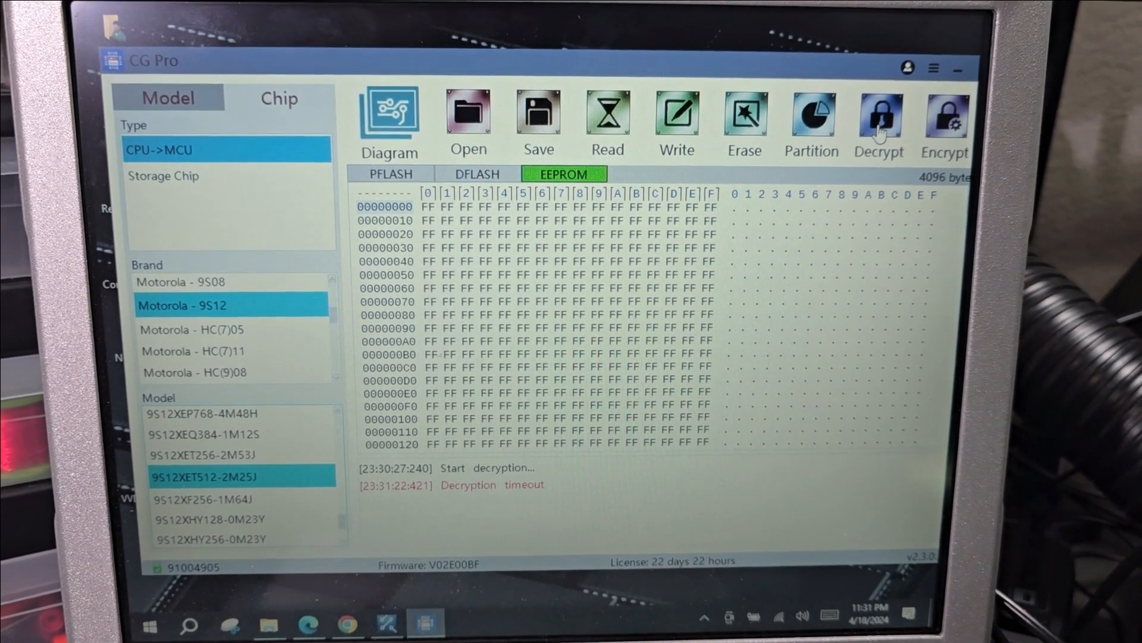
click(880, 116)
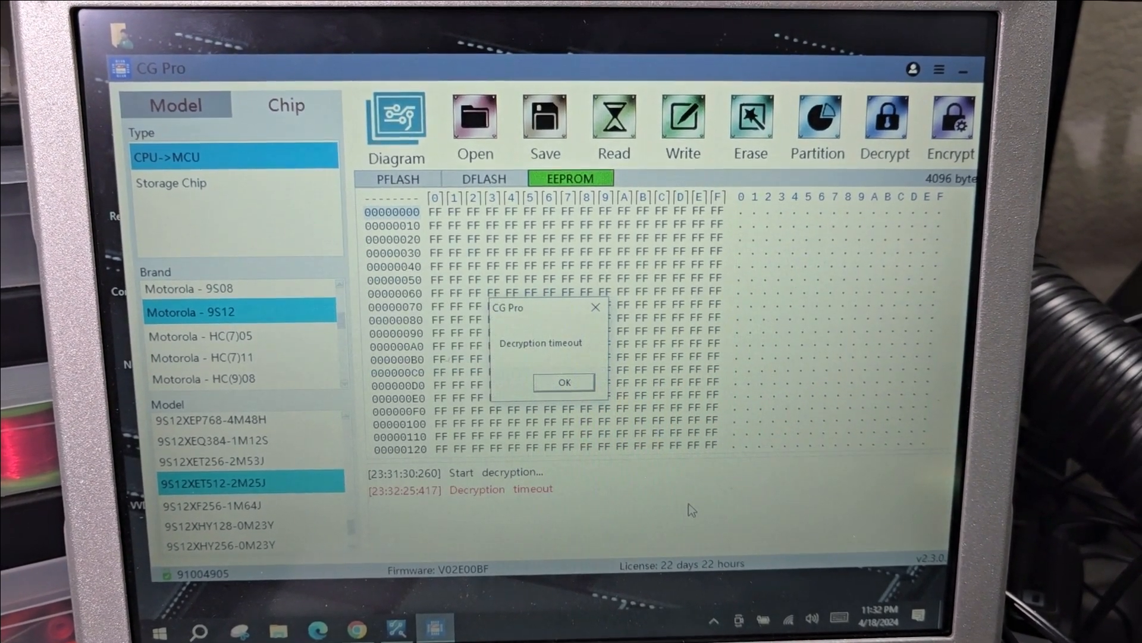
Step: Dismiss the timeout, retry reading the 9S12XET512 chip, and close the chip-encrypted warning
click(564, 382)
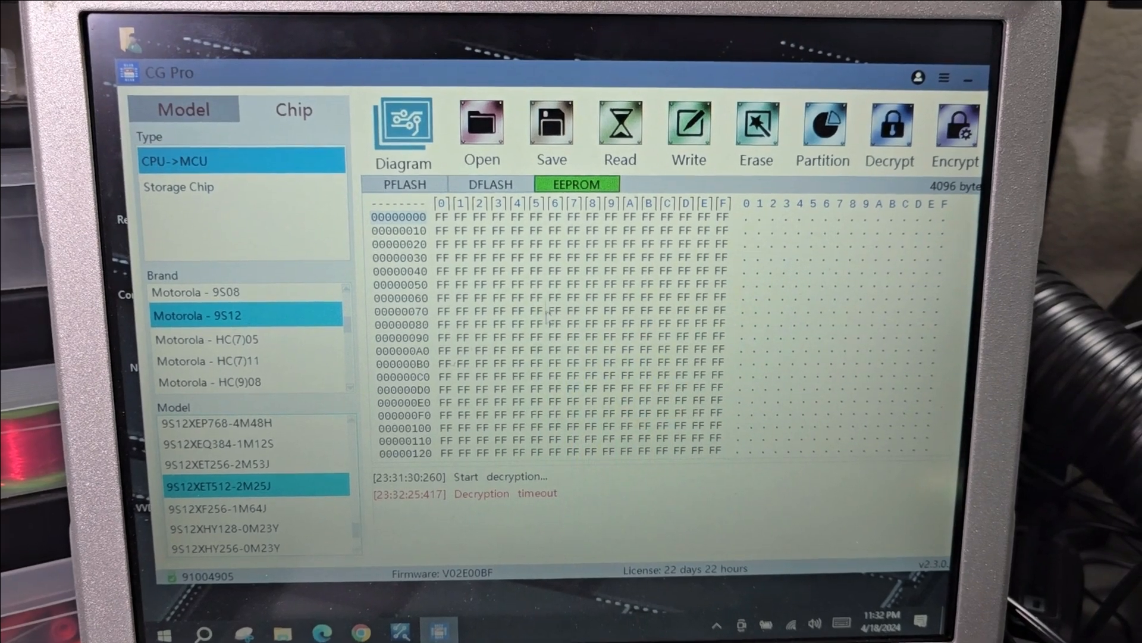
click(620, 122)
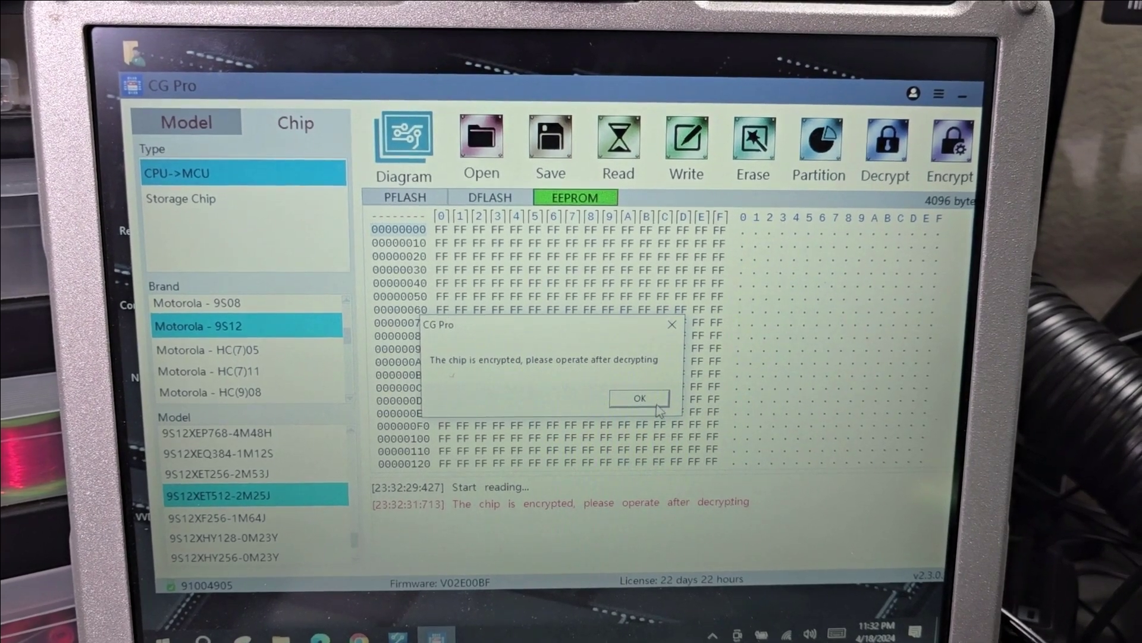
click(639, 398)
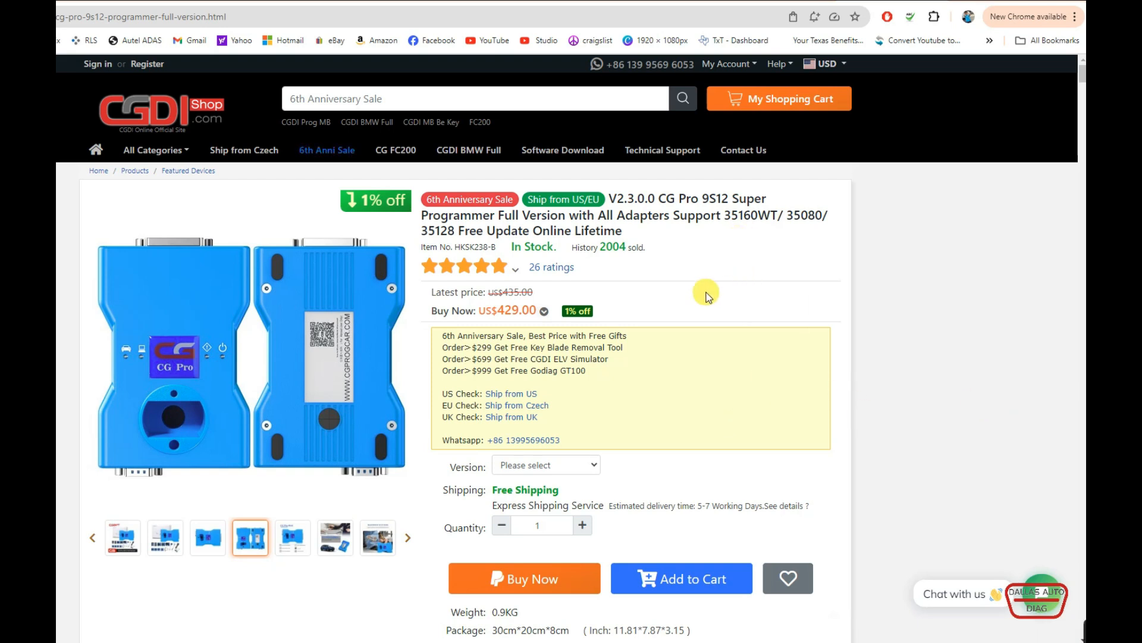
mouse_move(746, 156)
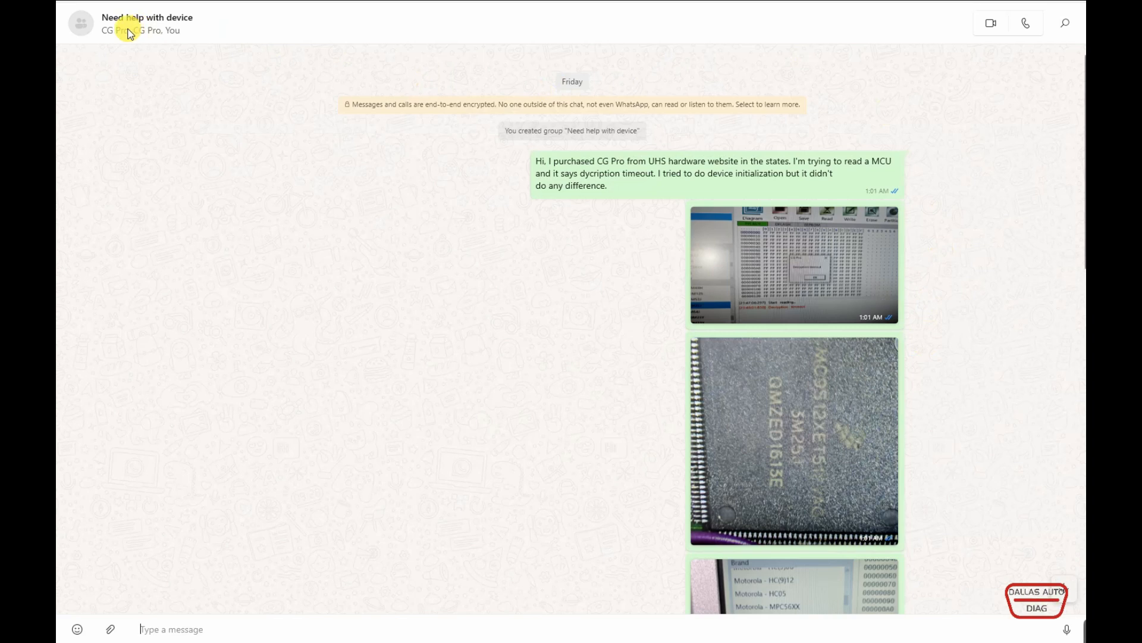
mouse_move(221, 102)
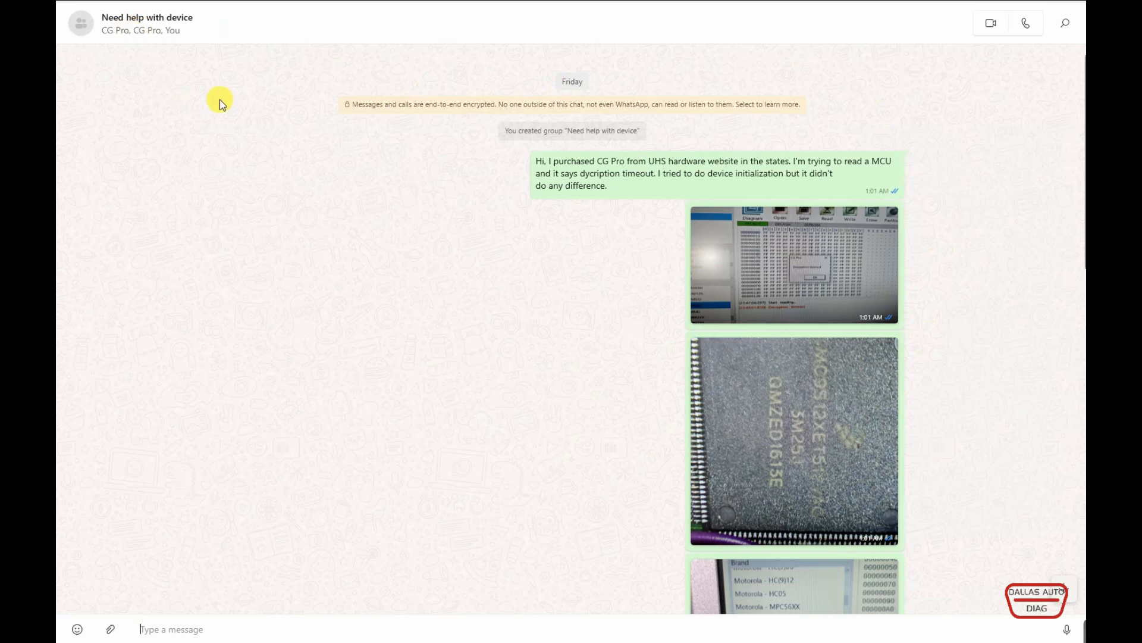
mouse_move(251, 443)
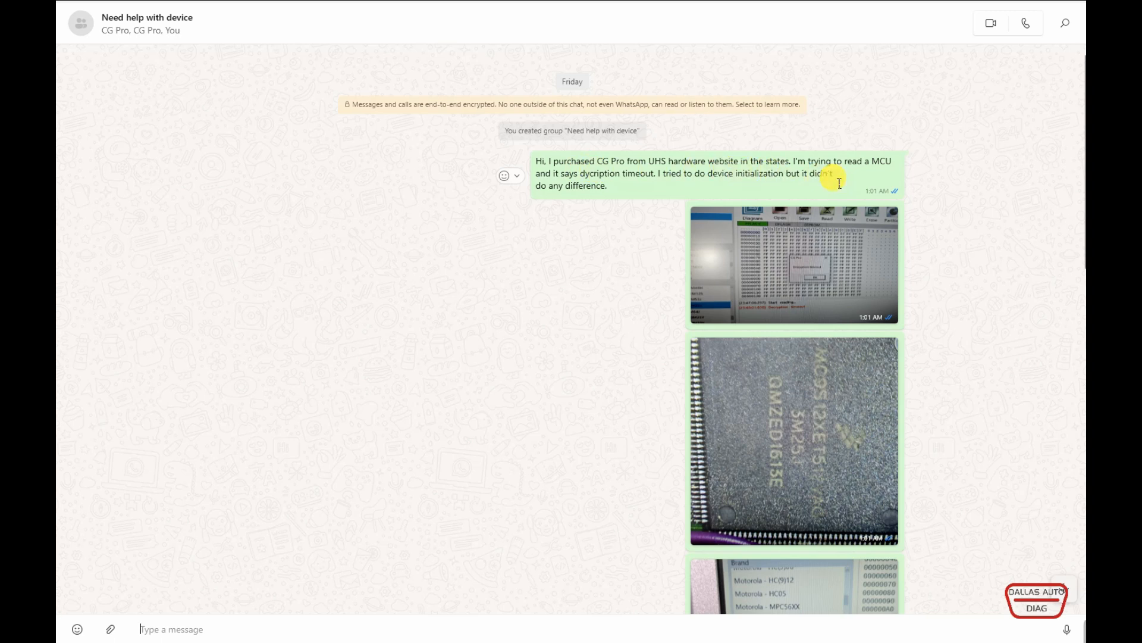
mouse_move(907, 176)
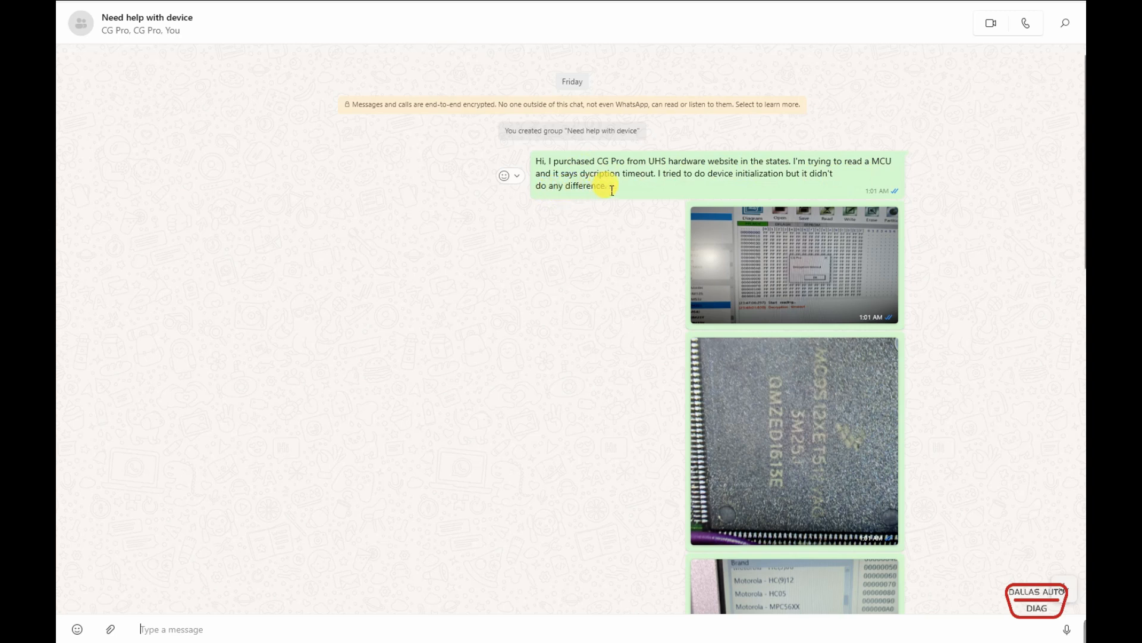
mouse_move(757, 195)
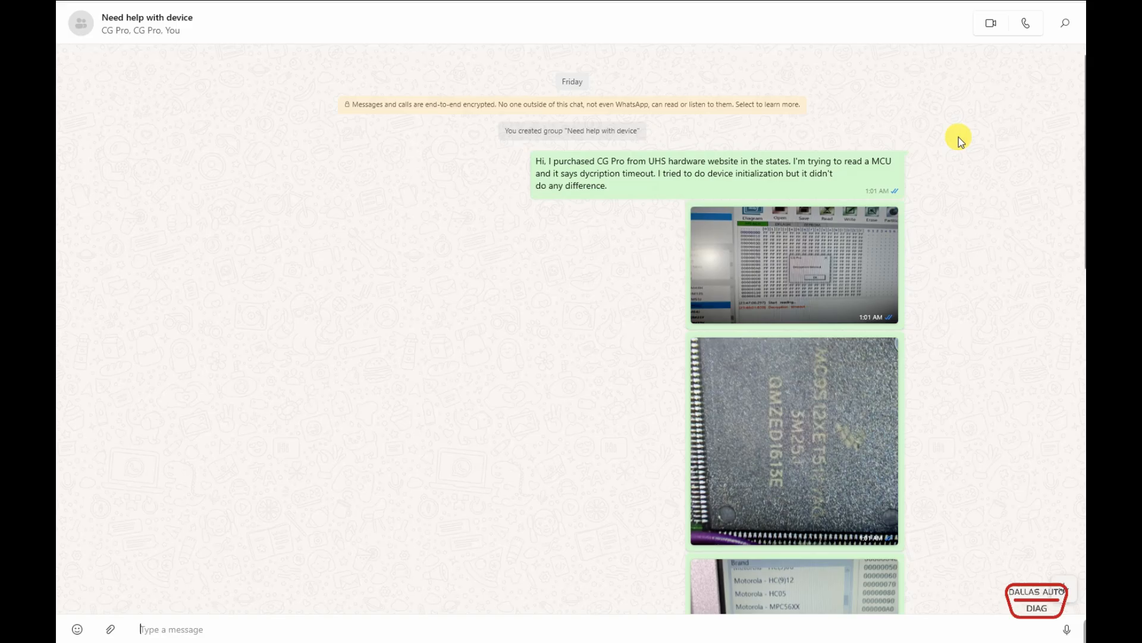
Step: Scroll down the support chat to the 3M25J versus 2M25J mask replies
scroll(down, 3)
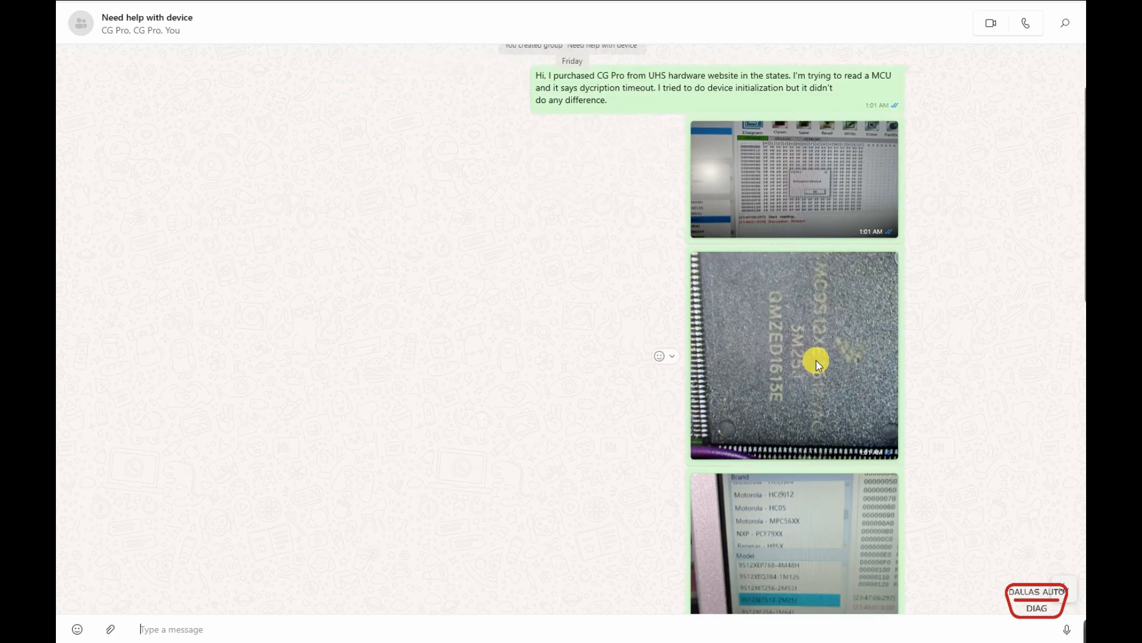
scroll(down, 3)
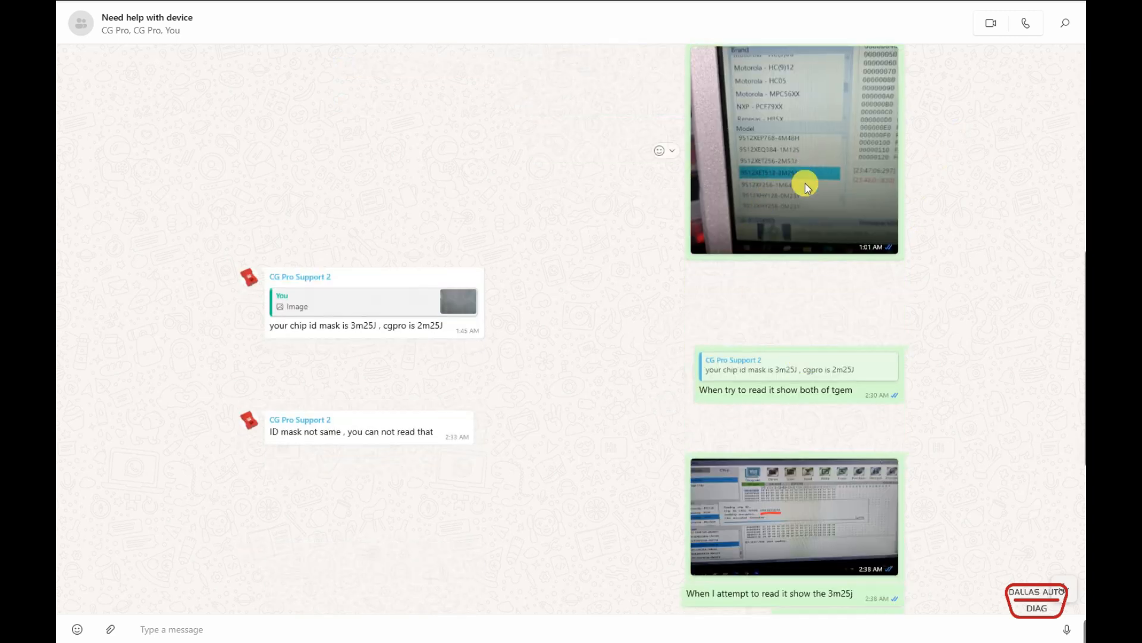
mouse_move(285, 342)
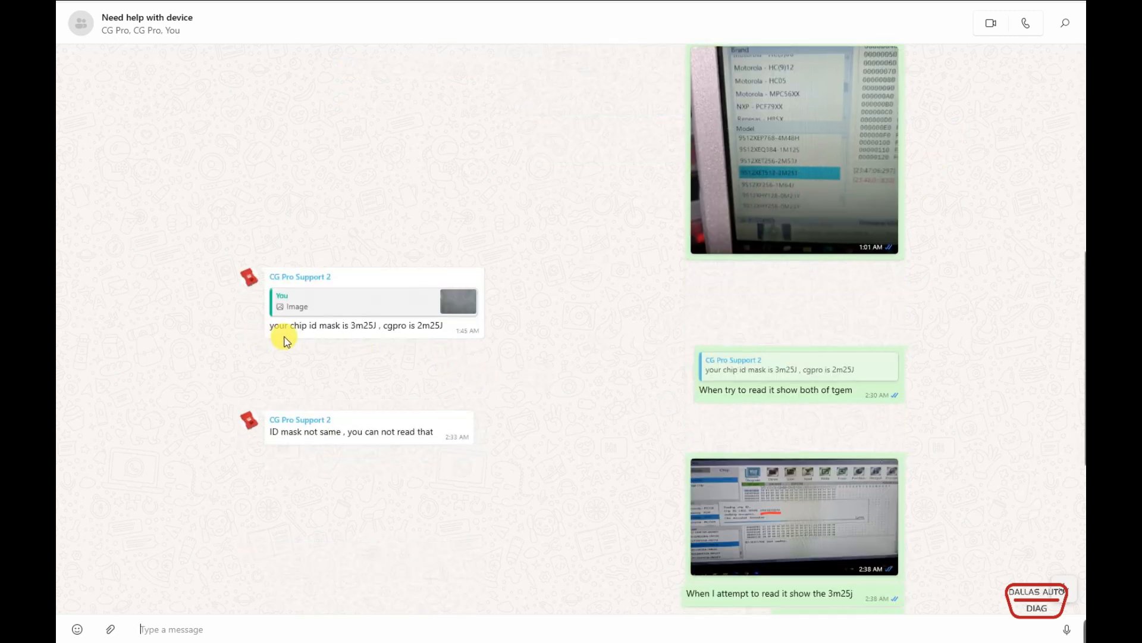
mouse_move(323, 340)
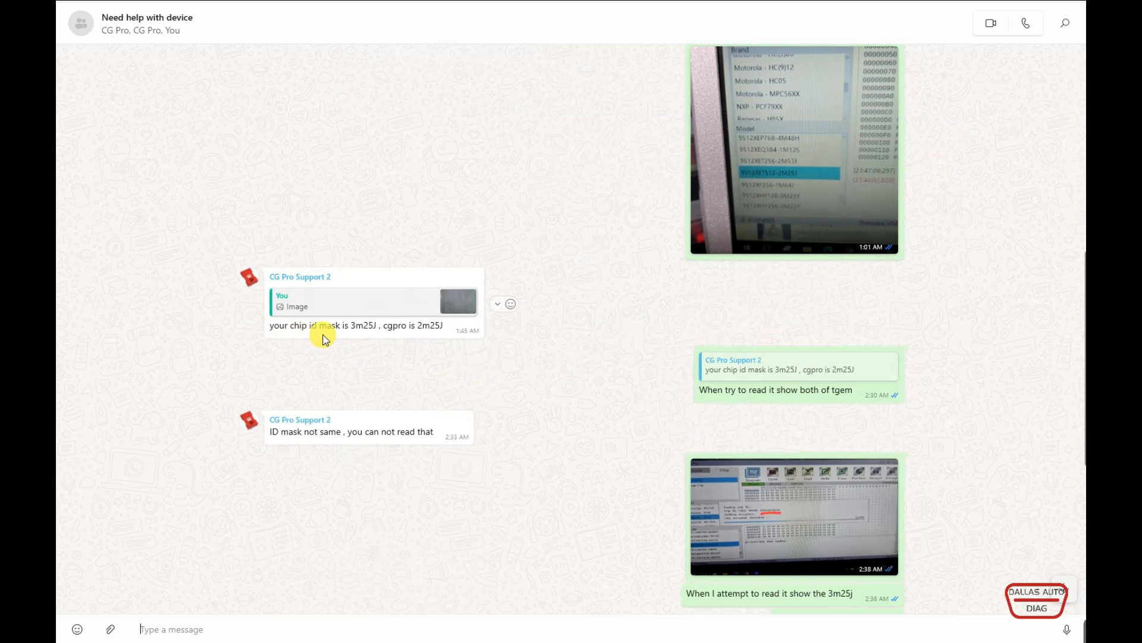
mouse_move(366, 339)
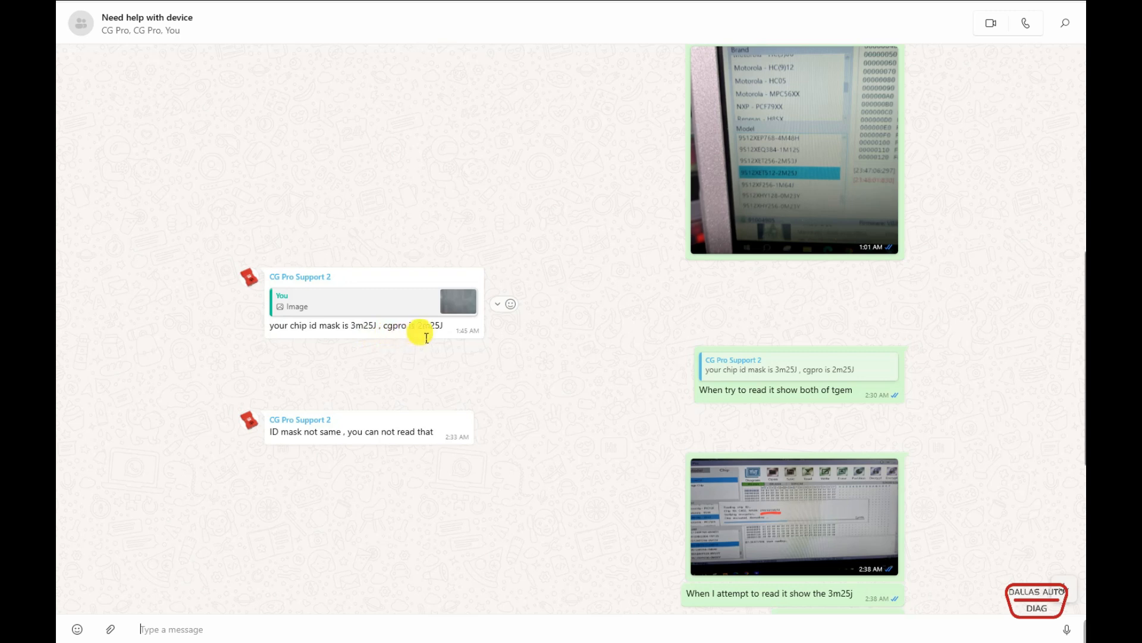
mouse_move(901, 540)
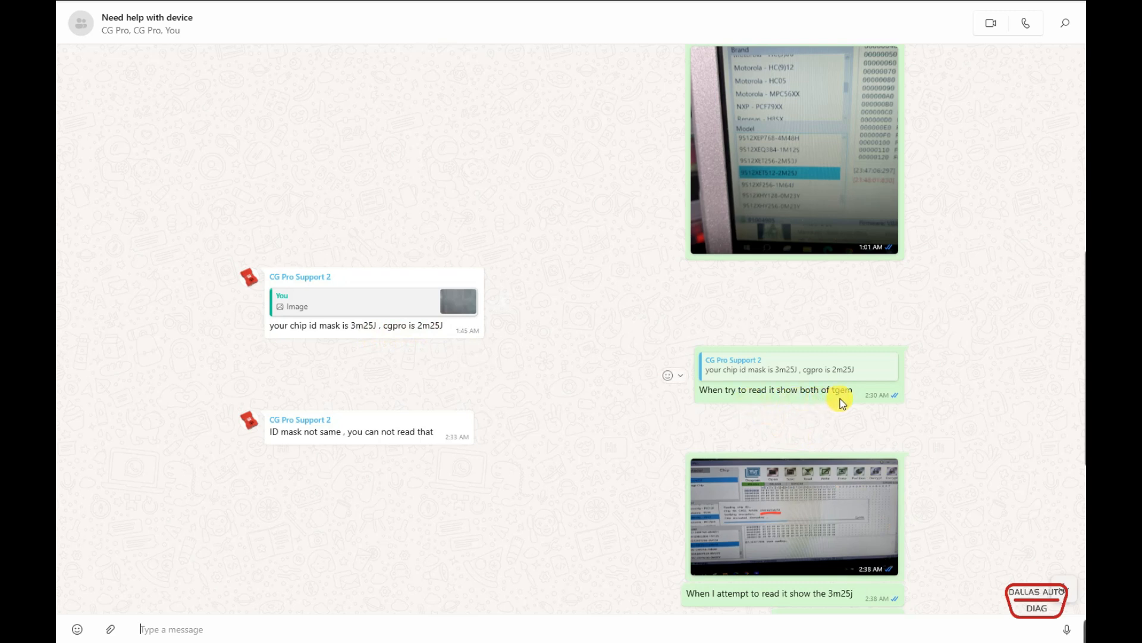
mouse_move(279, 447)
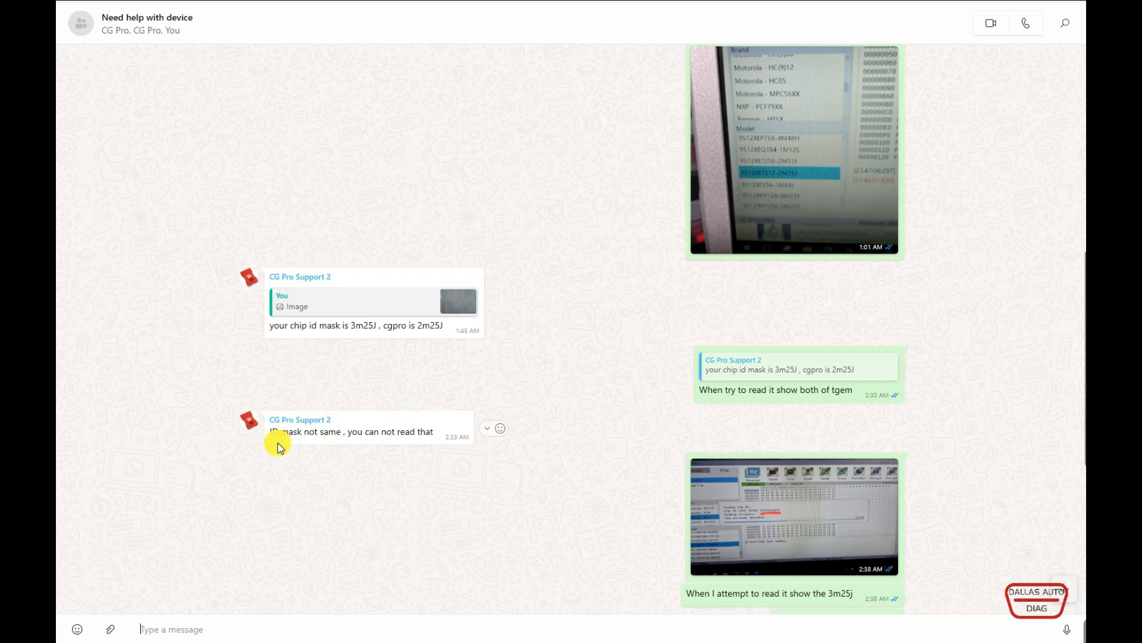
mouse_move(337, 444)
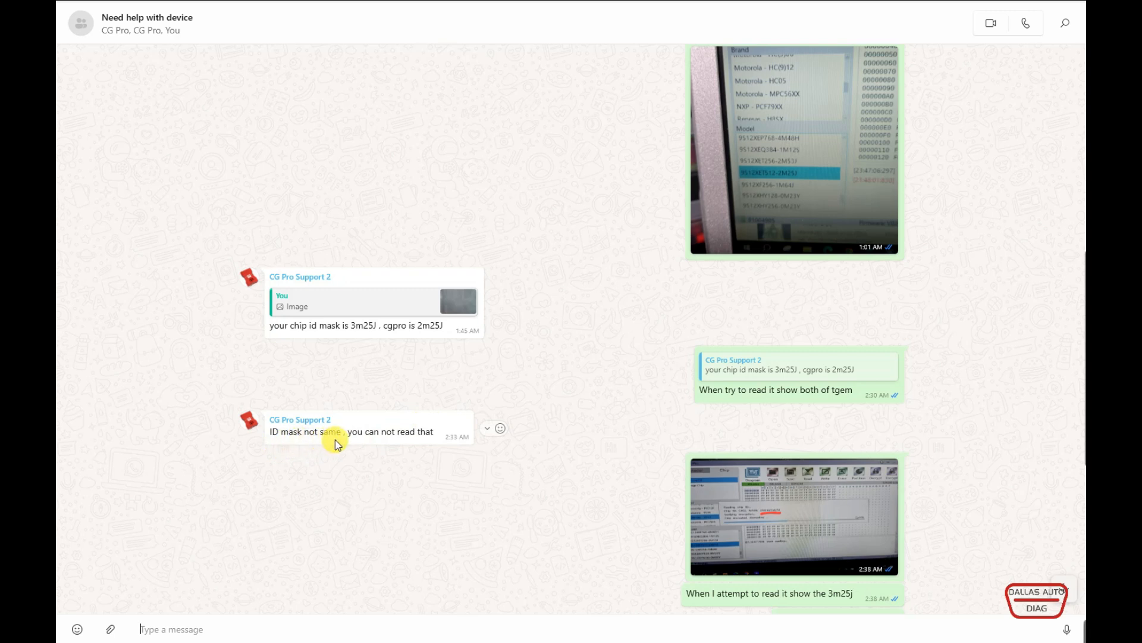
mouse_move(446, 454)
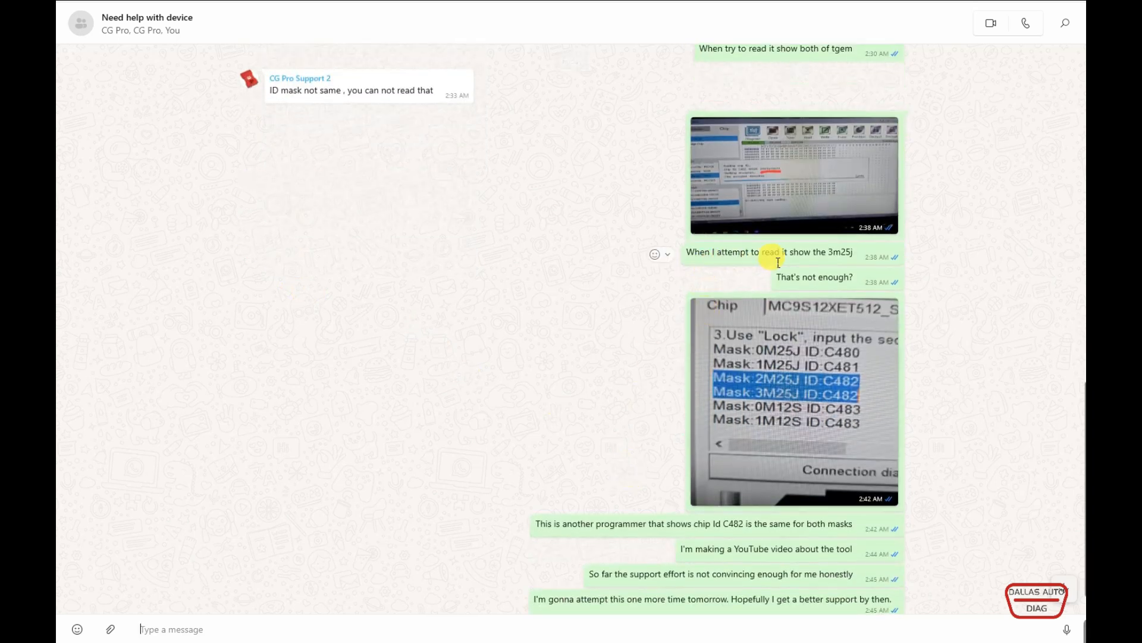
mouse_move(786, 290)
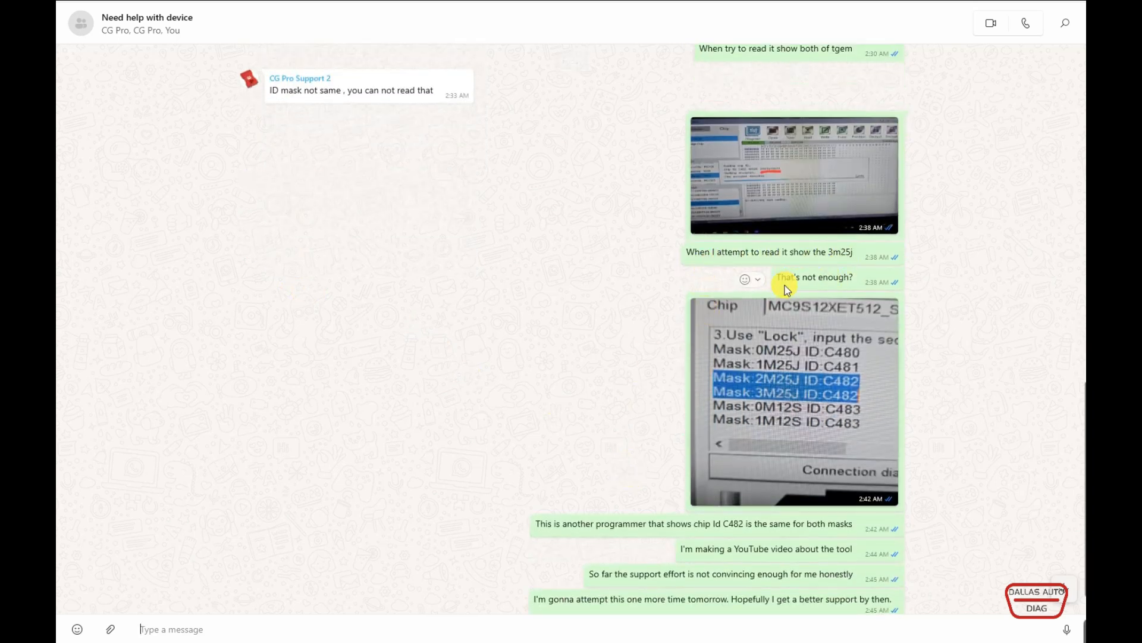
mouse_move(841, 328)
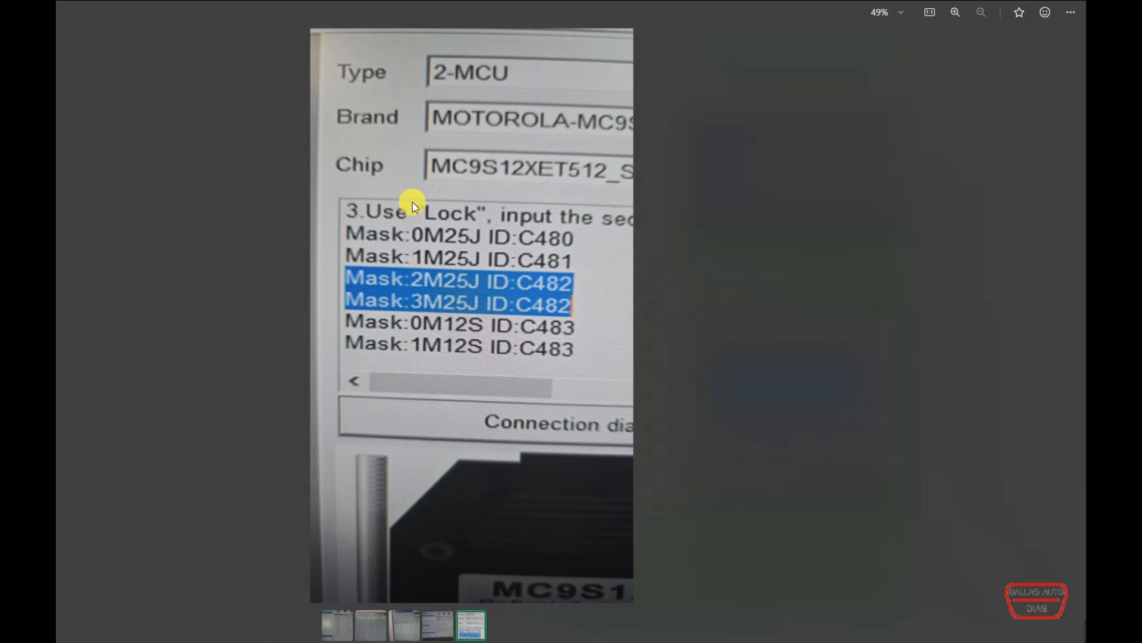
mouse_move(440, 323)
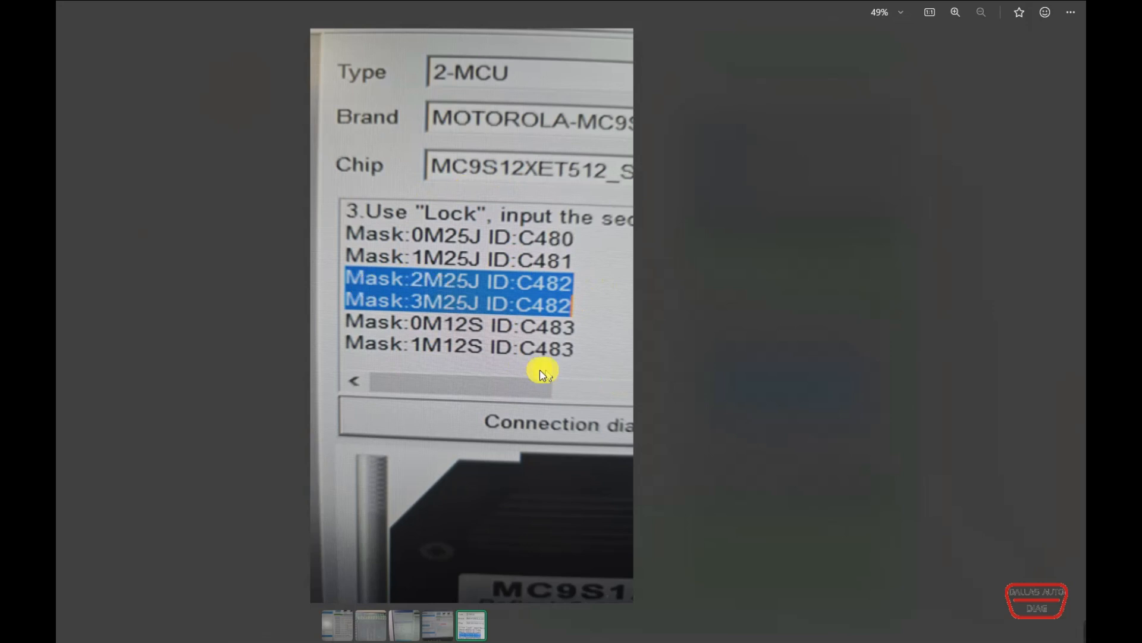
mouse_move(523, 98)
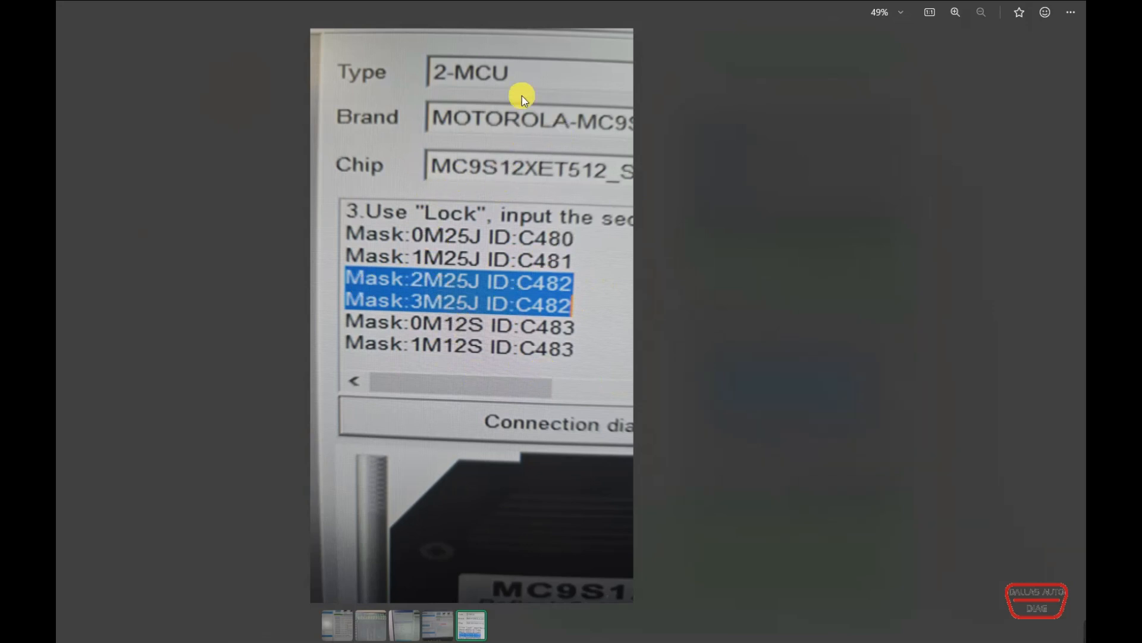
mouse_move(556, 222)
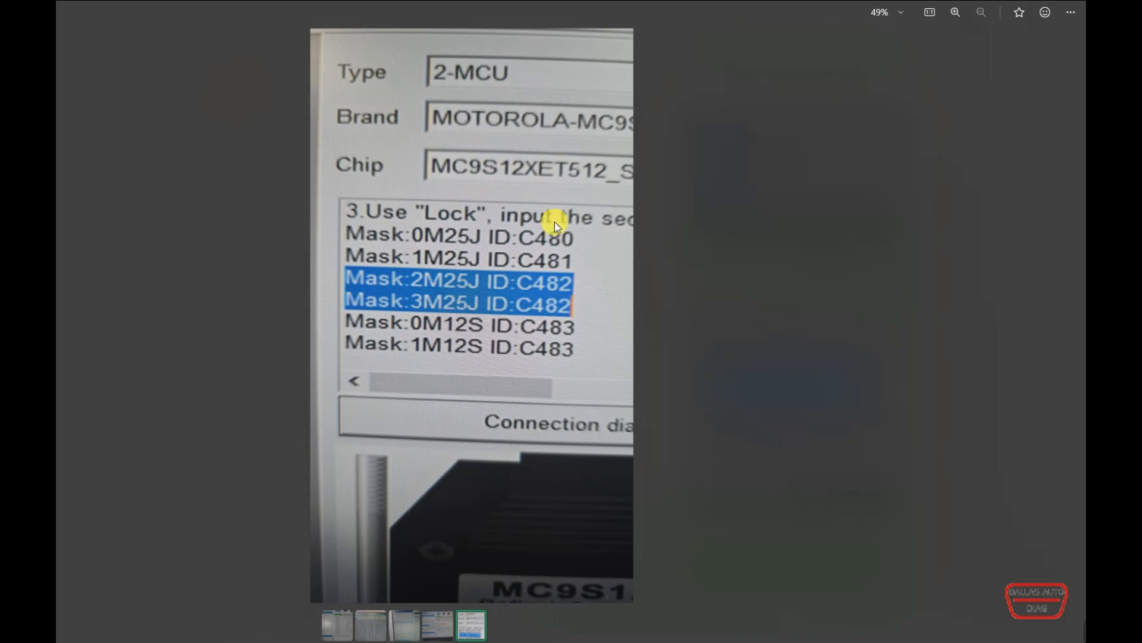
mouse_move(559, 194)
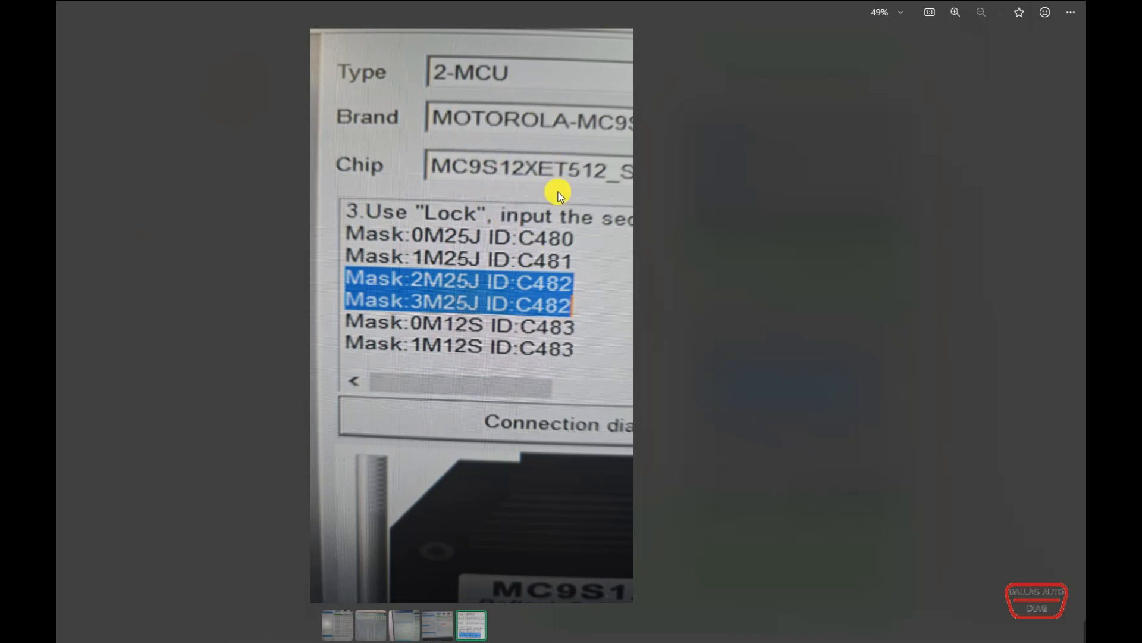
mouse_move(596, 113)
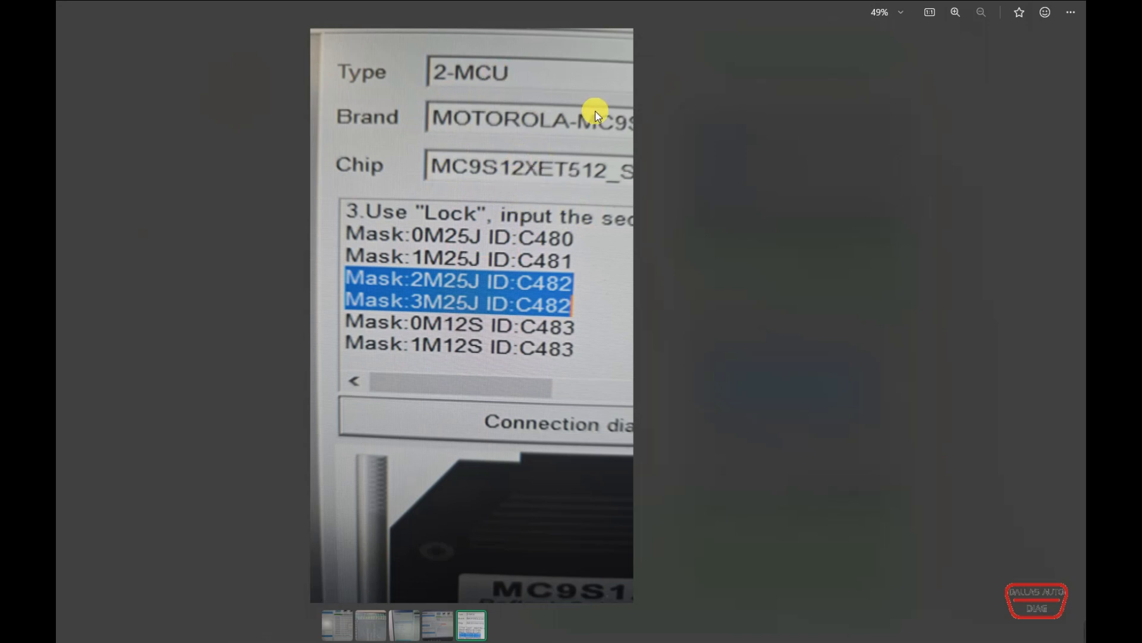
mouse_move(401, 294)
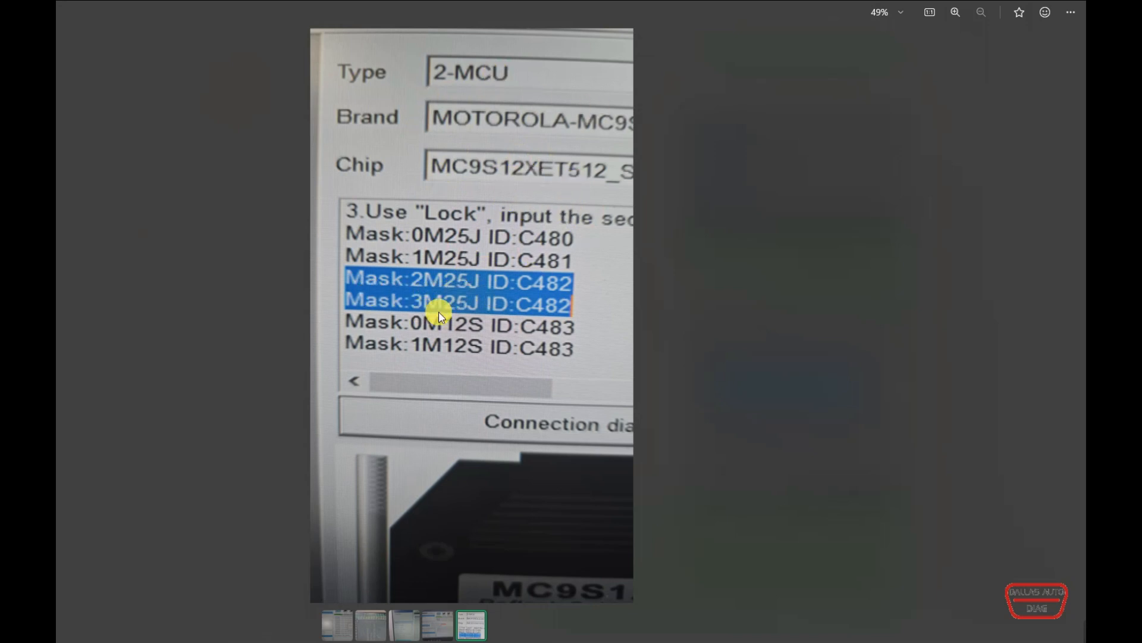
mouse_move(517, 338)
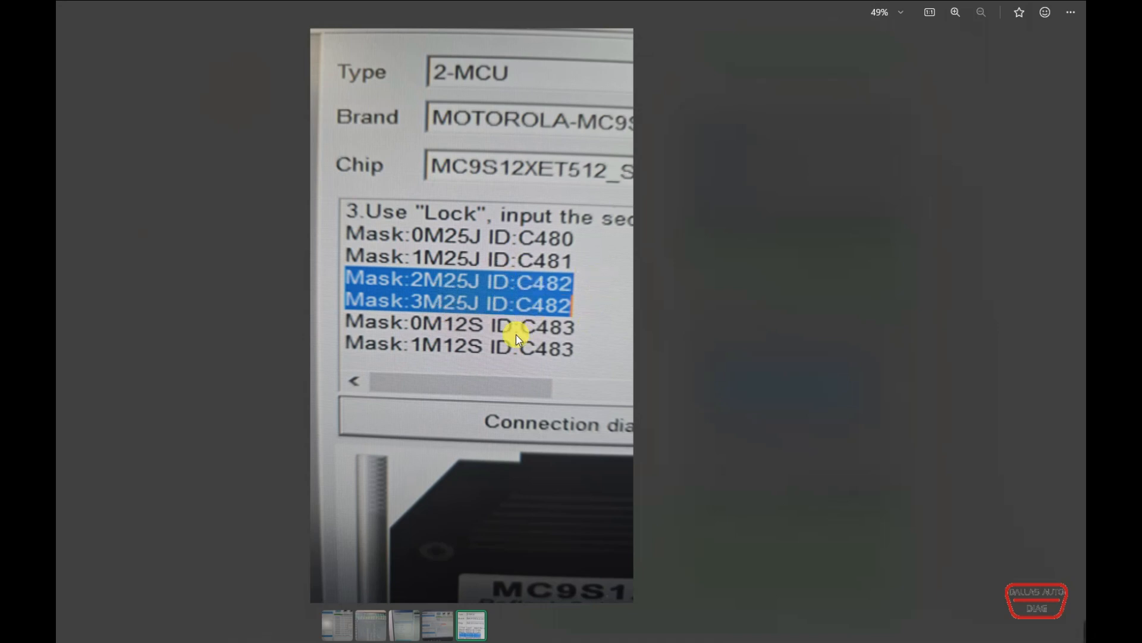
mouse_move(527, 325)
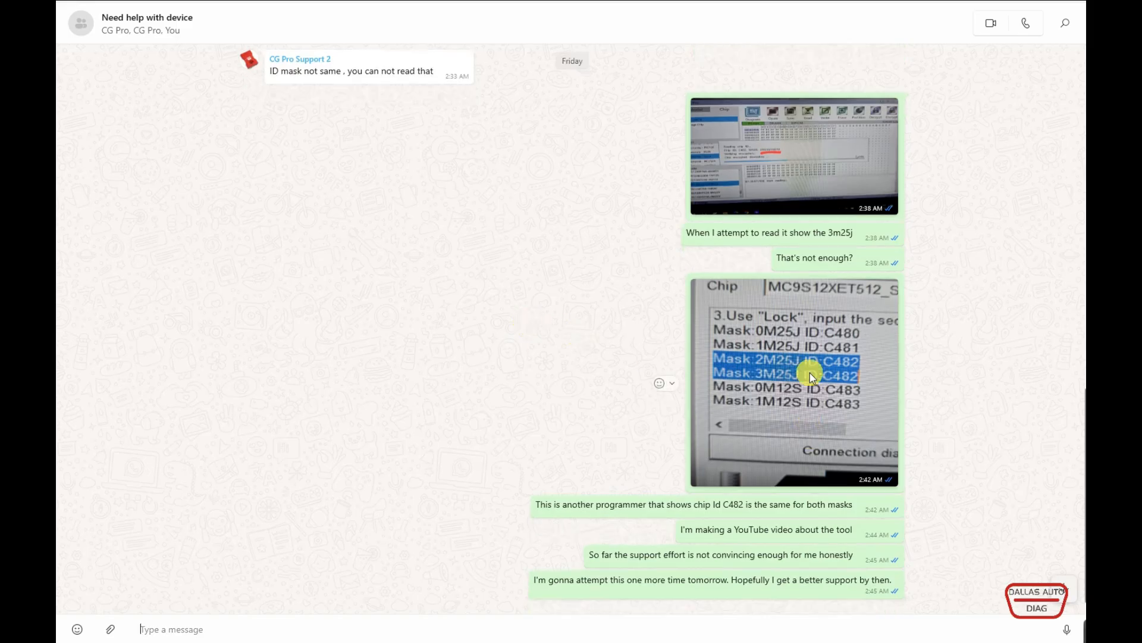
mouse_move(556, 534)
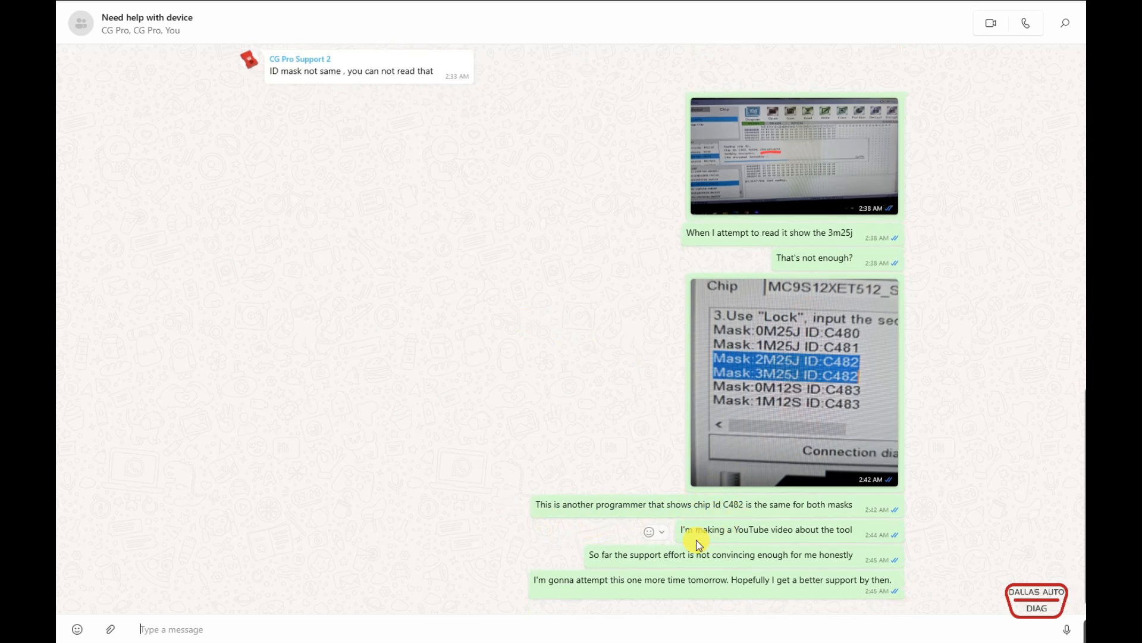
mouse_move(707, 543)
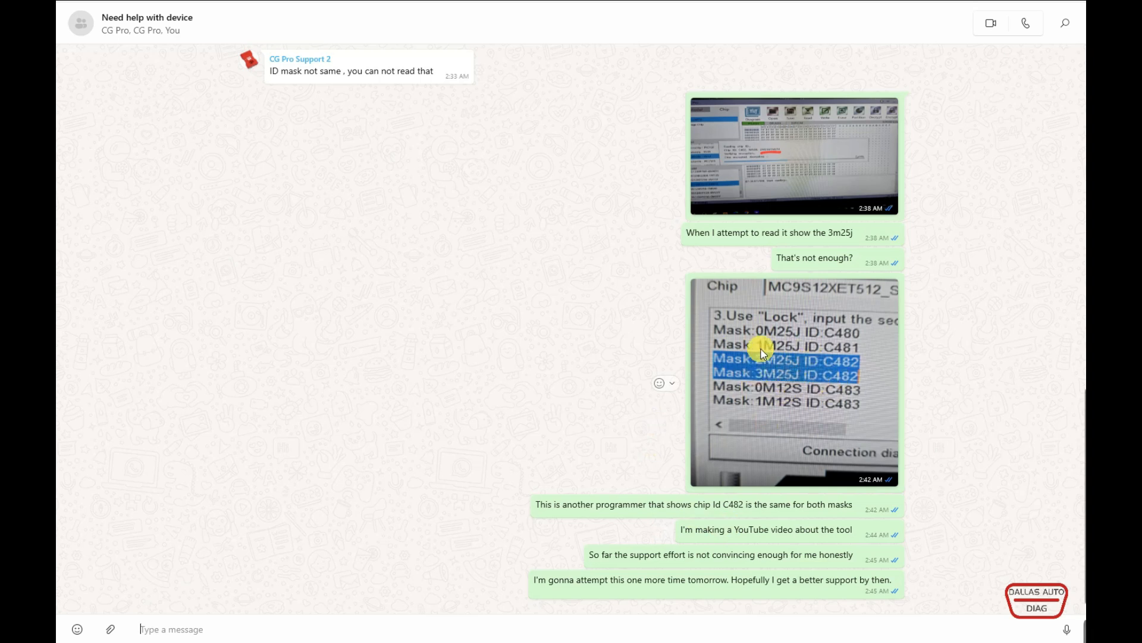
mouse_move(761, 364)
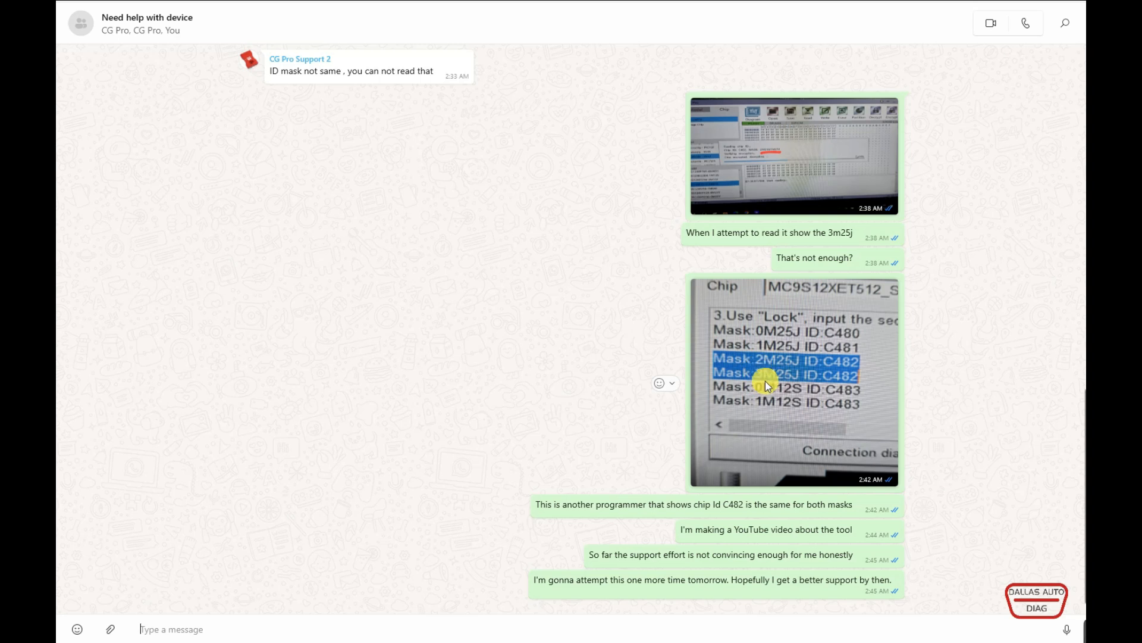
mouse_move(771, 388)
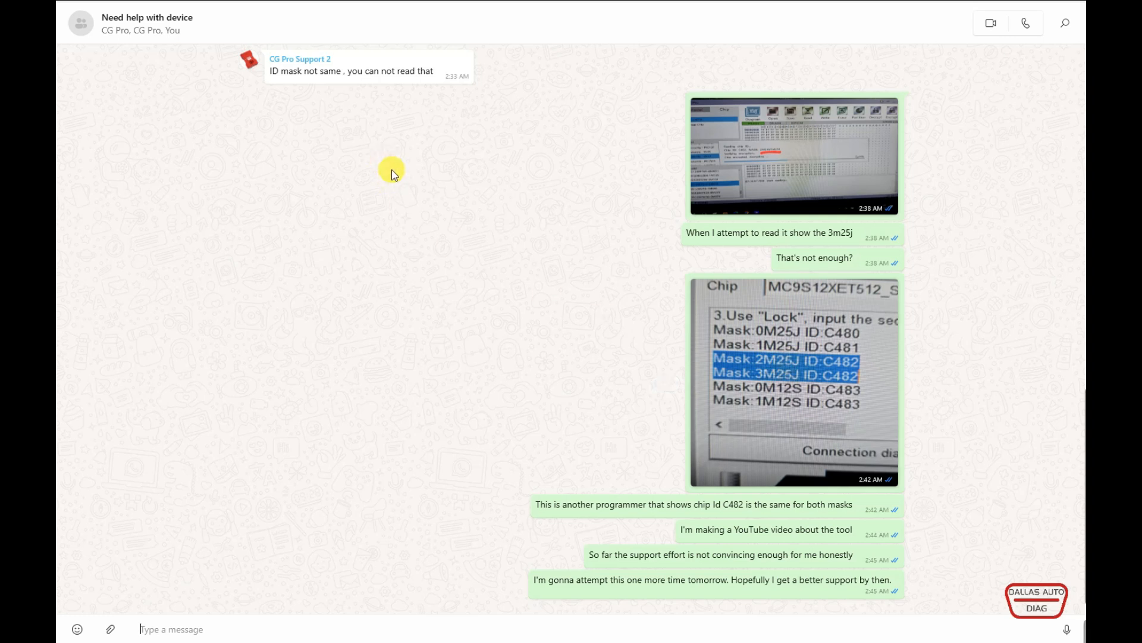
mouse_move(706, 198)
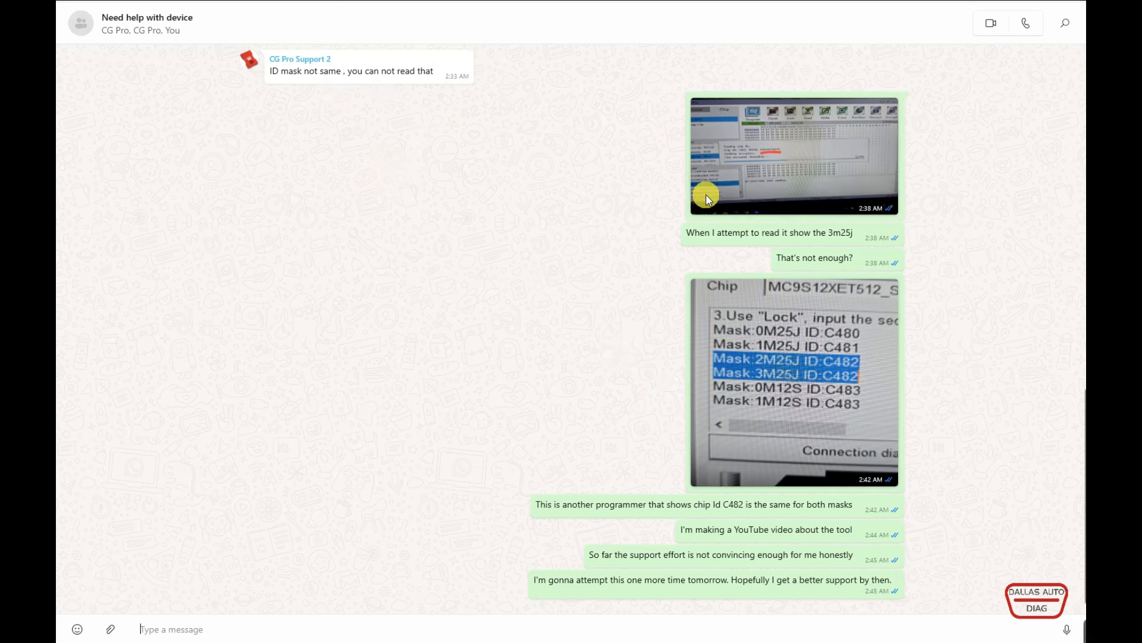
mouse_move(739, 280)
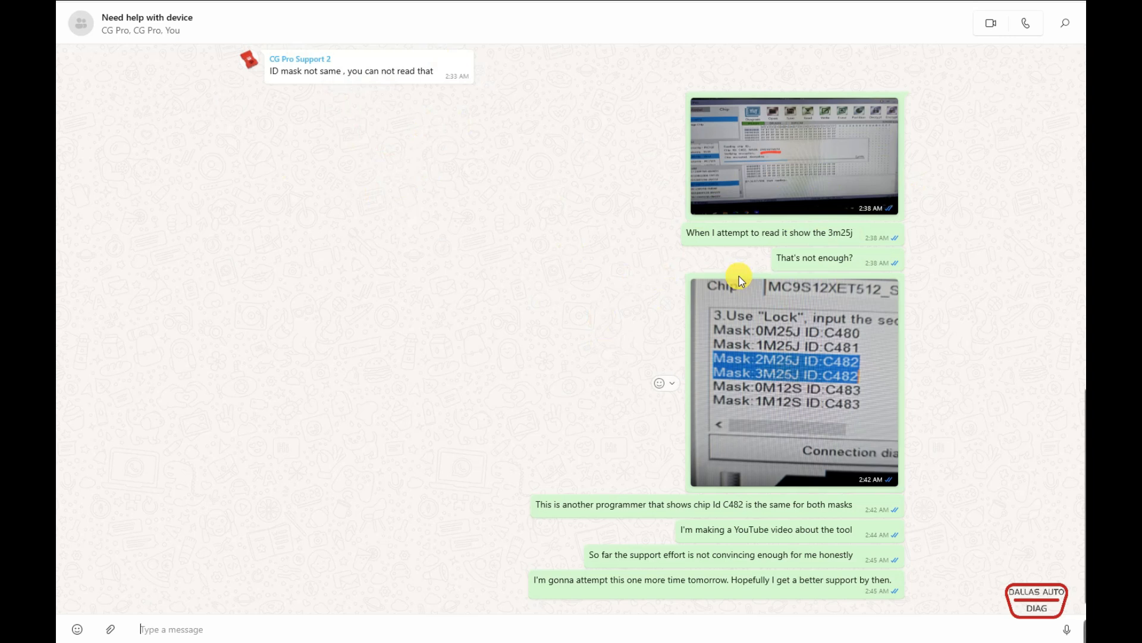
mouse_move(765, 370)
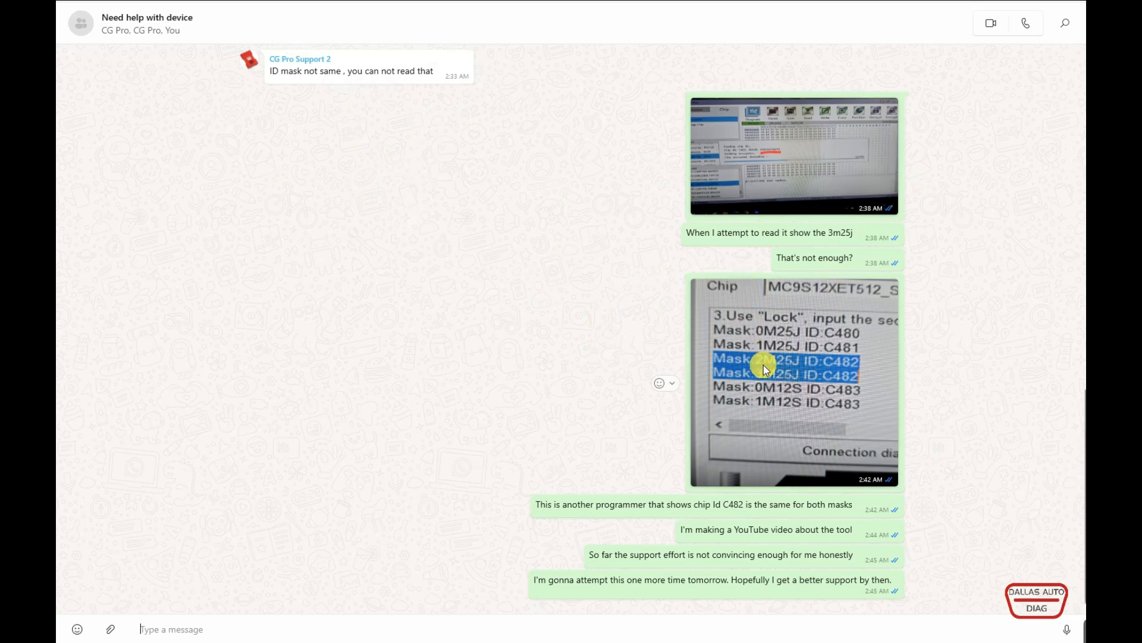